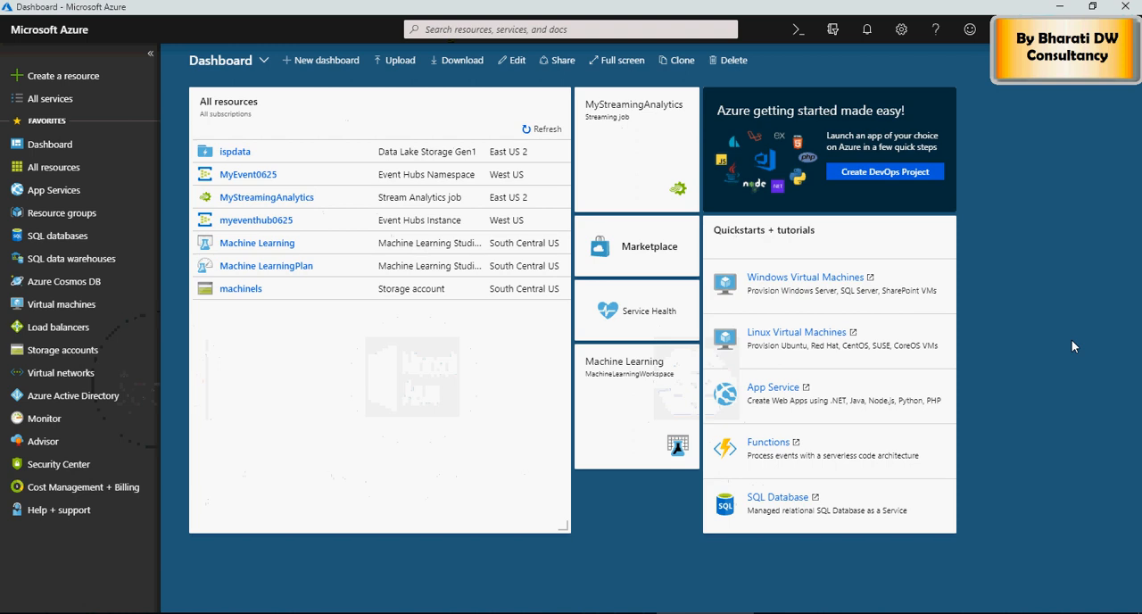
{"action": "mouse_move", "coordinate": [975, 241]}
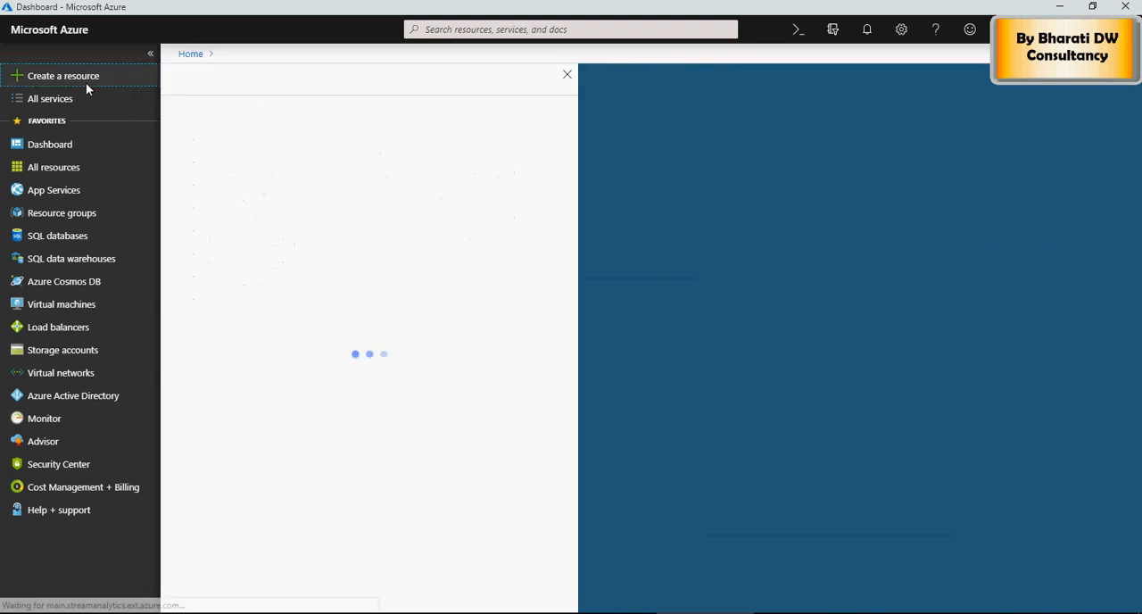
Start a new resource and show the Analytics category of the Azure Marketplace
{"action": "left_click", "coordinate": [62, 75]}
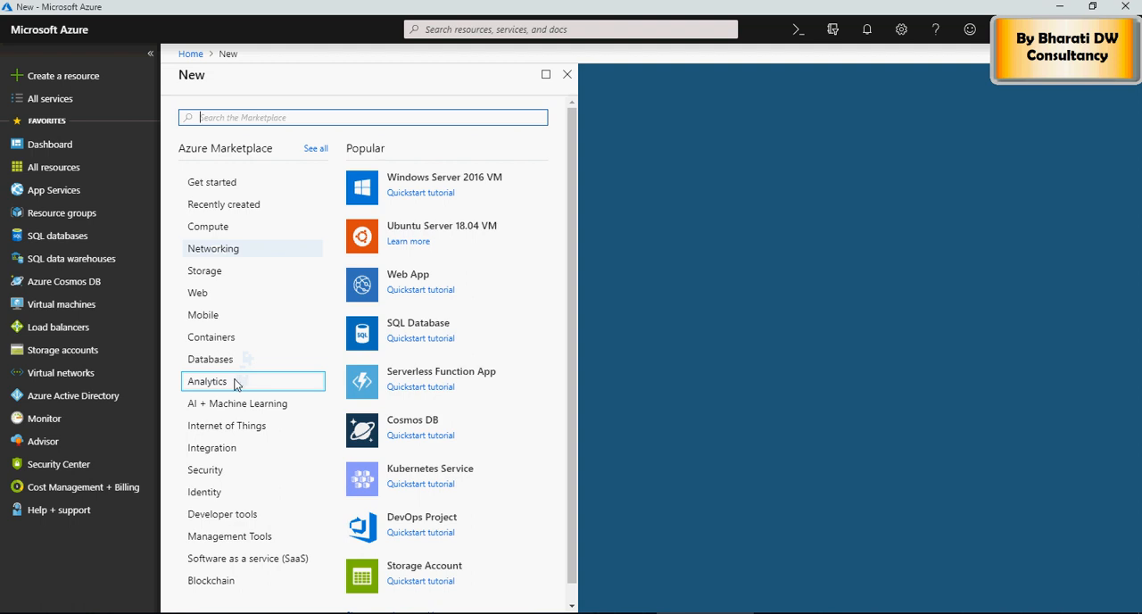
{"action": "left_click", "coordinate": [208, 382]}
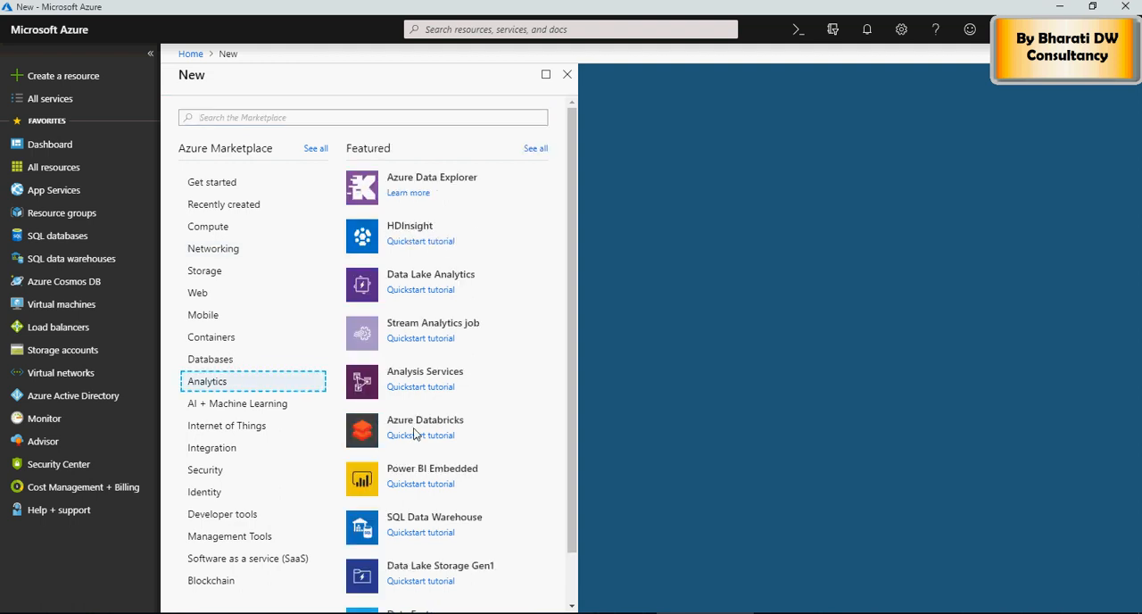
{"action": "mouse_move", "coordinate": [425, 420]}
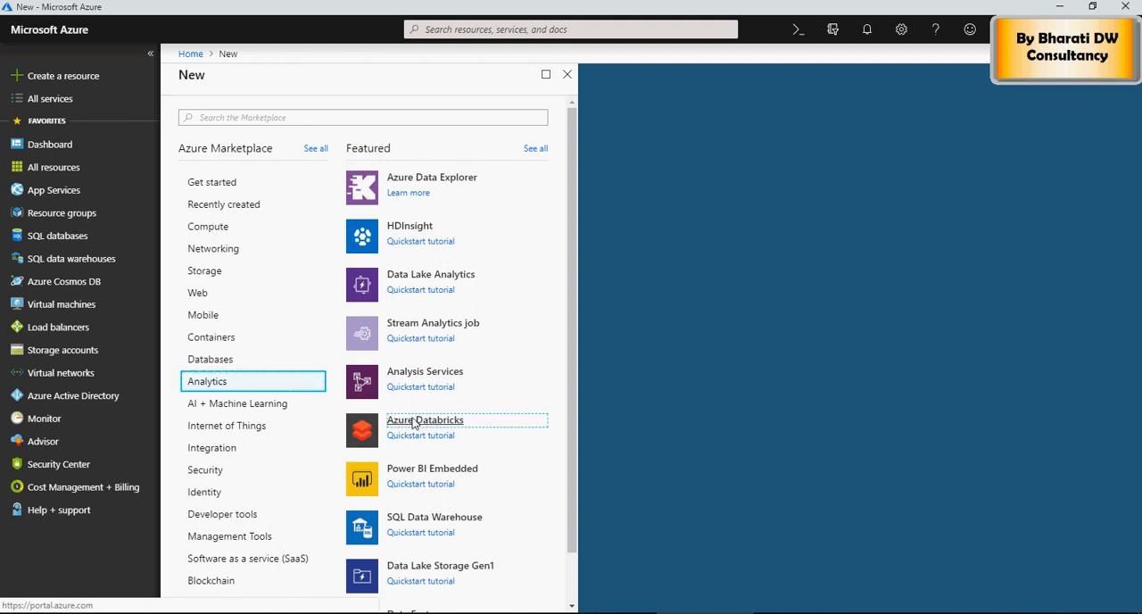
Begin an Azure Databricks workspace named MyDatabricks using an existing resource group
{"action": "left_click", "coordinate": [425, 421]}
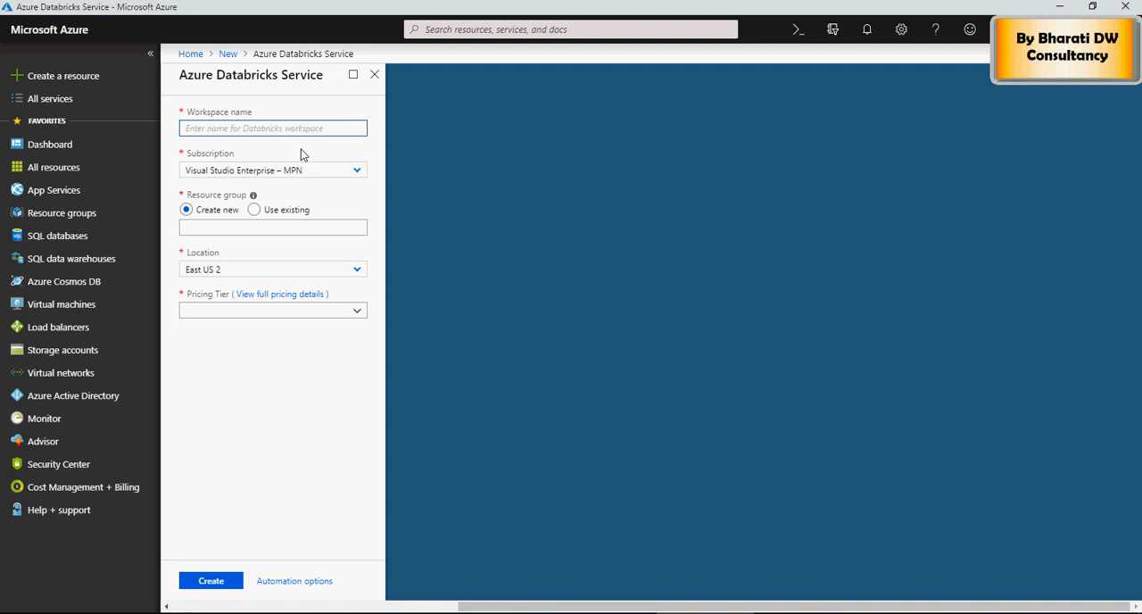
{"action": "type", "text": "BDC"}
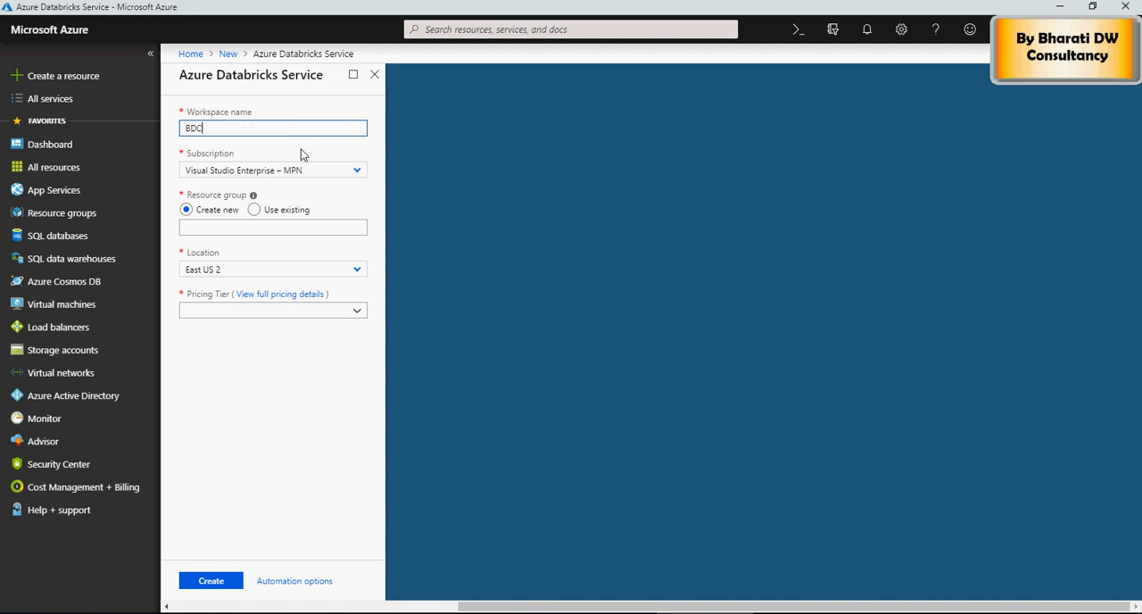
{"action": "type", "text": "MyDatabr"}
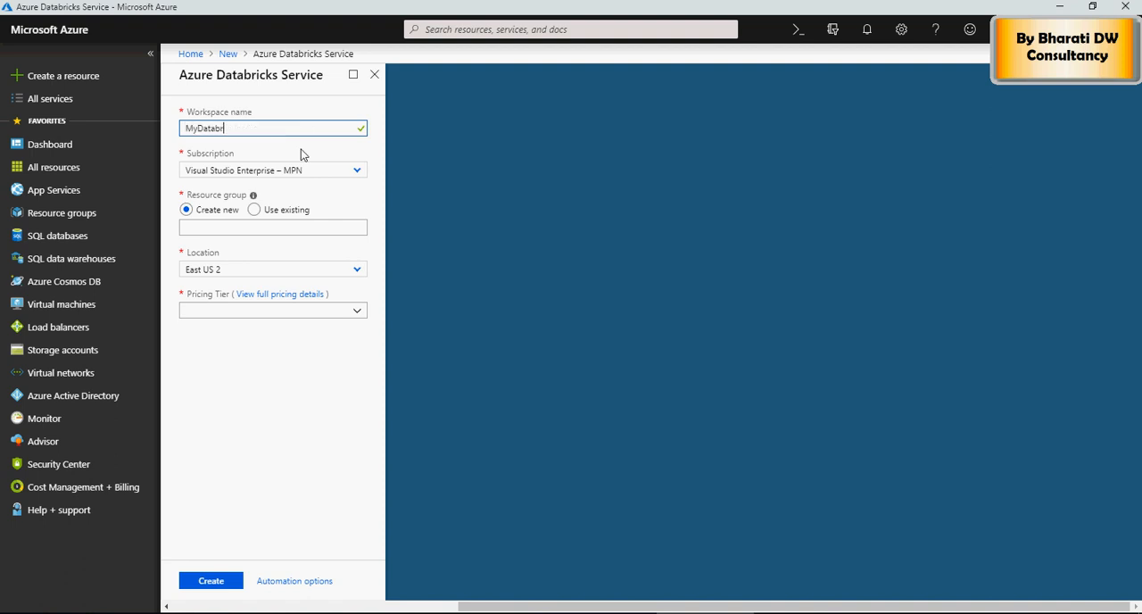
{"action": "type", "text": "cks"}
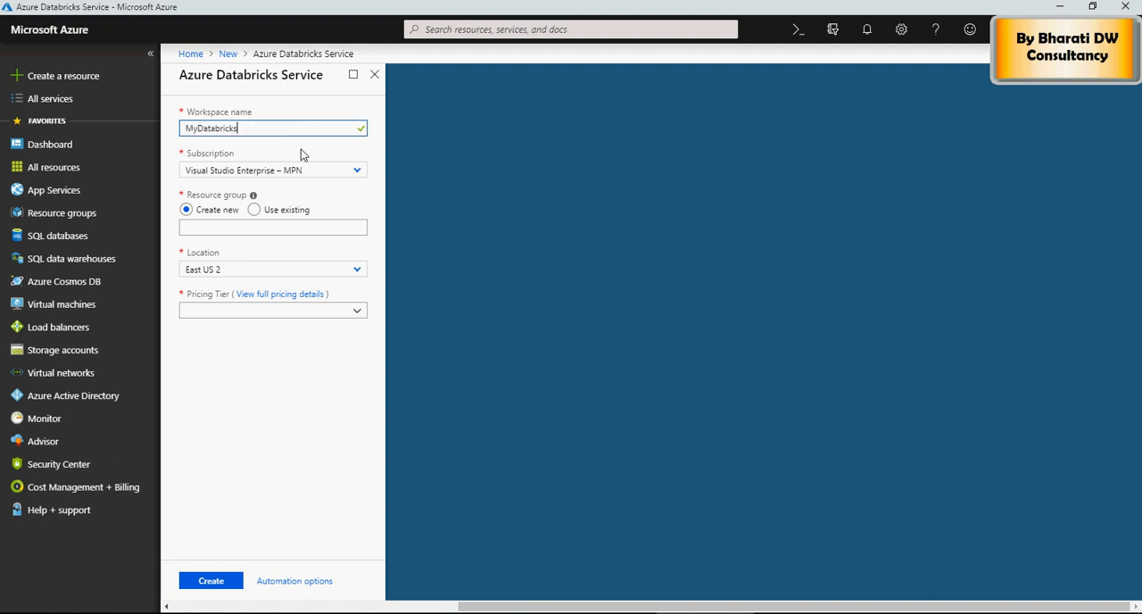
{"action": "mouse_move", "coordinate": [275, 224]}
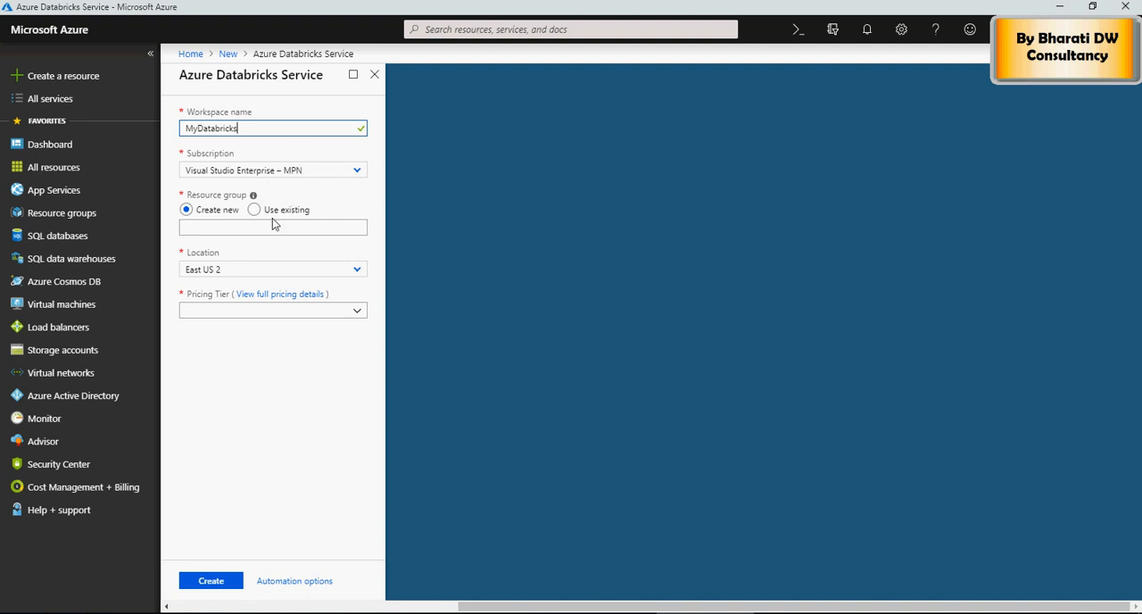
{"action": "left_click", "coordinate": [255, 210]}
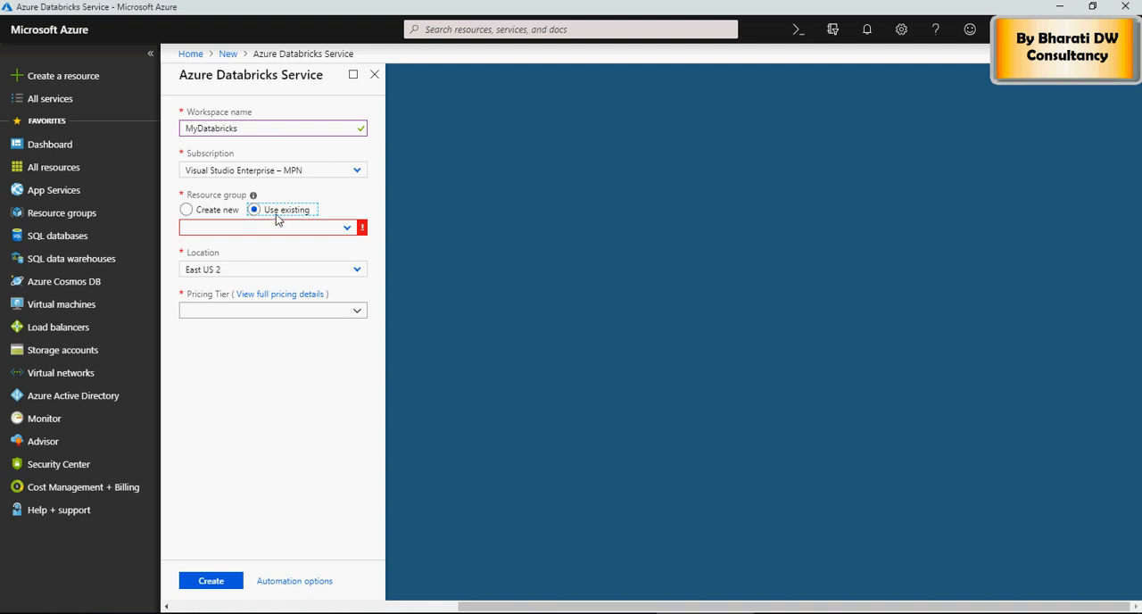
Choose Informatica as the workspace's existing resource group
{"action": "left_click", "coordinate": [271, 227]}
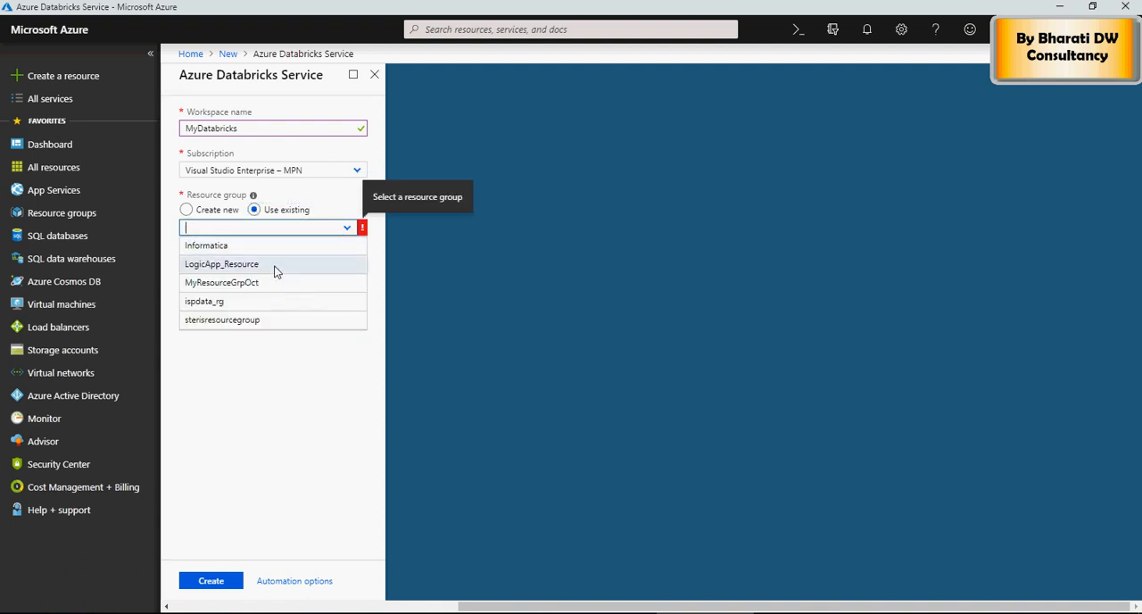
{"action": "left_click", "coordinate": [203, 300]}
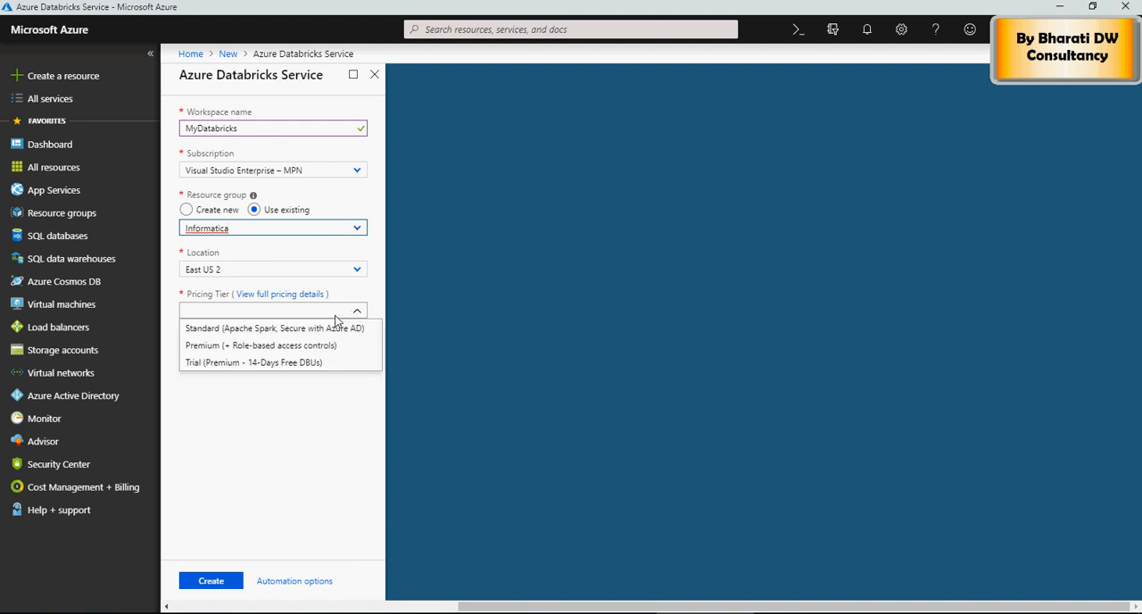
{"action": "mouse_move", "coordinate": [299, 336]}
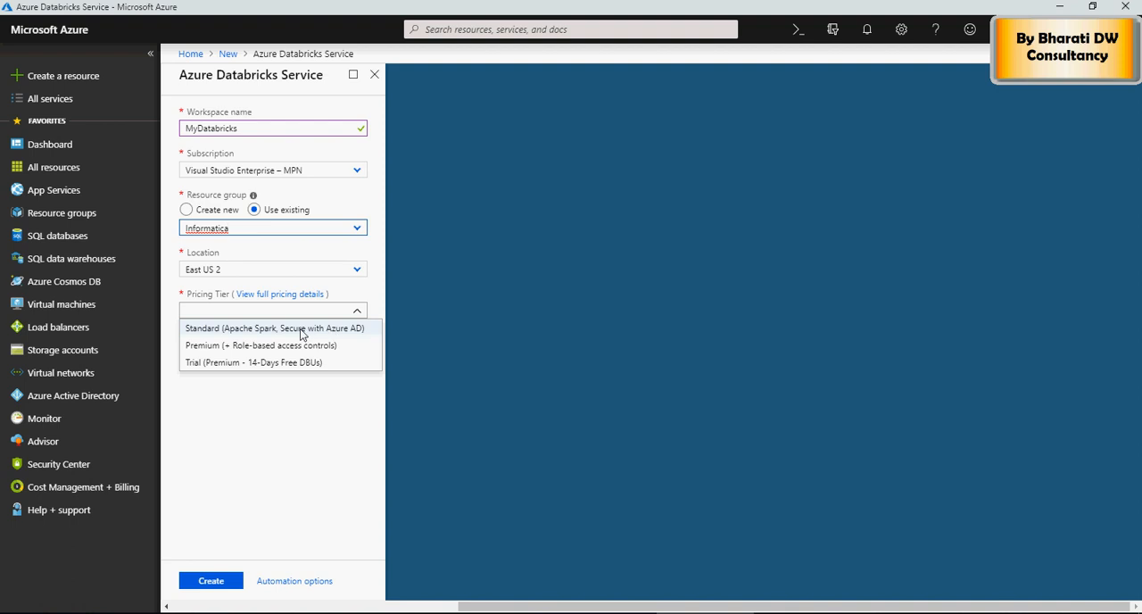
{"action": "mouse_move", "coordinate": [312, 350]}
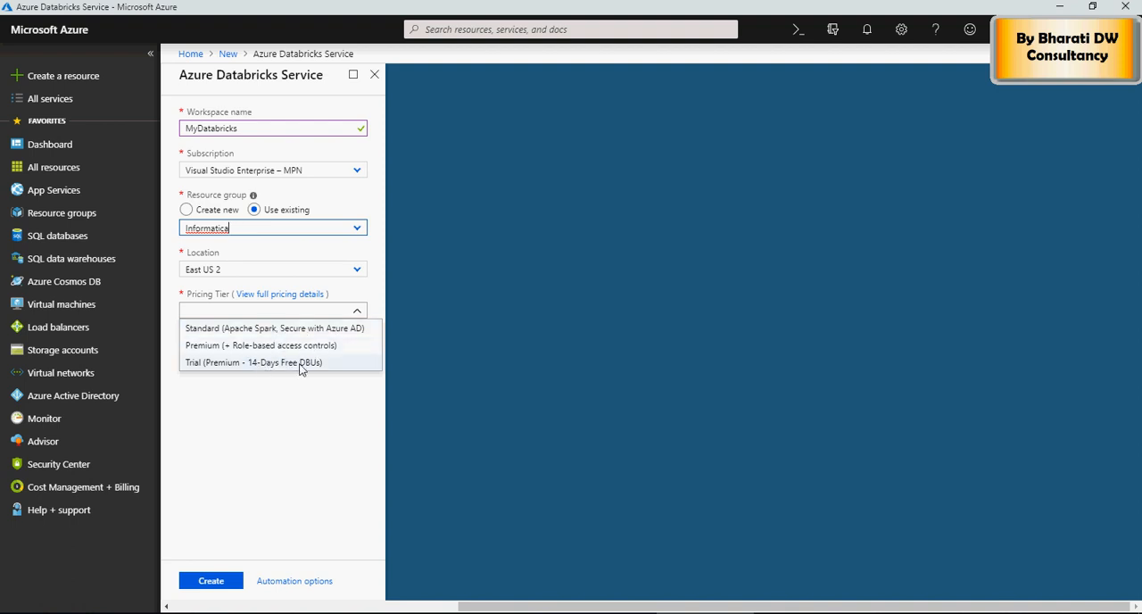
{"action": "mouse_move", "coordinate": [321, 372]}
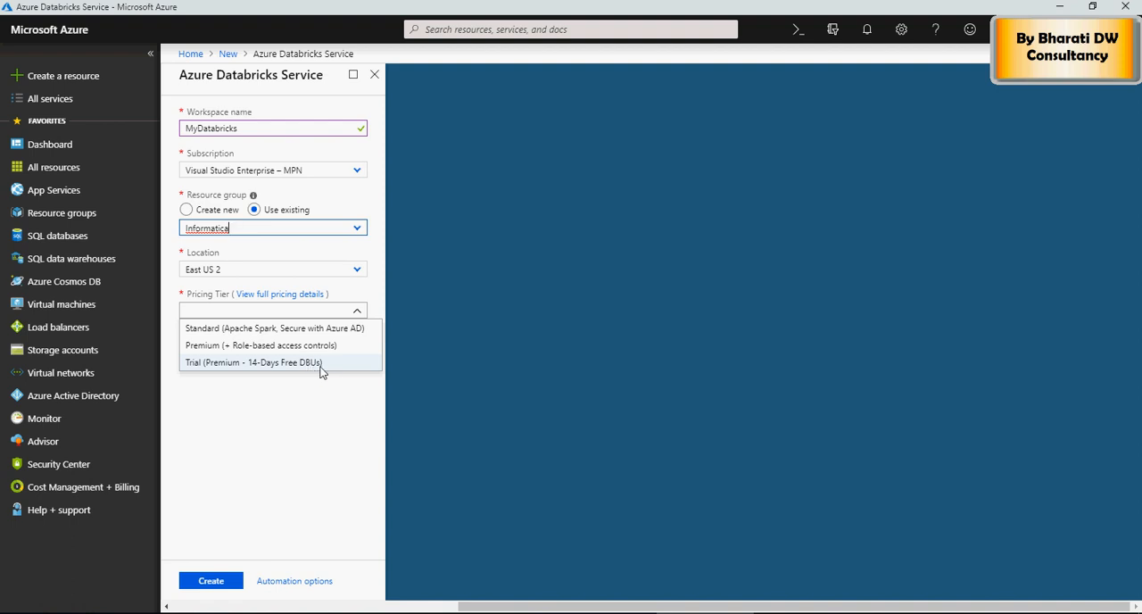
{"action": "mouse_move", "coordinate": [332, 370]}
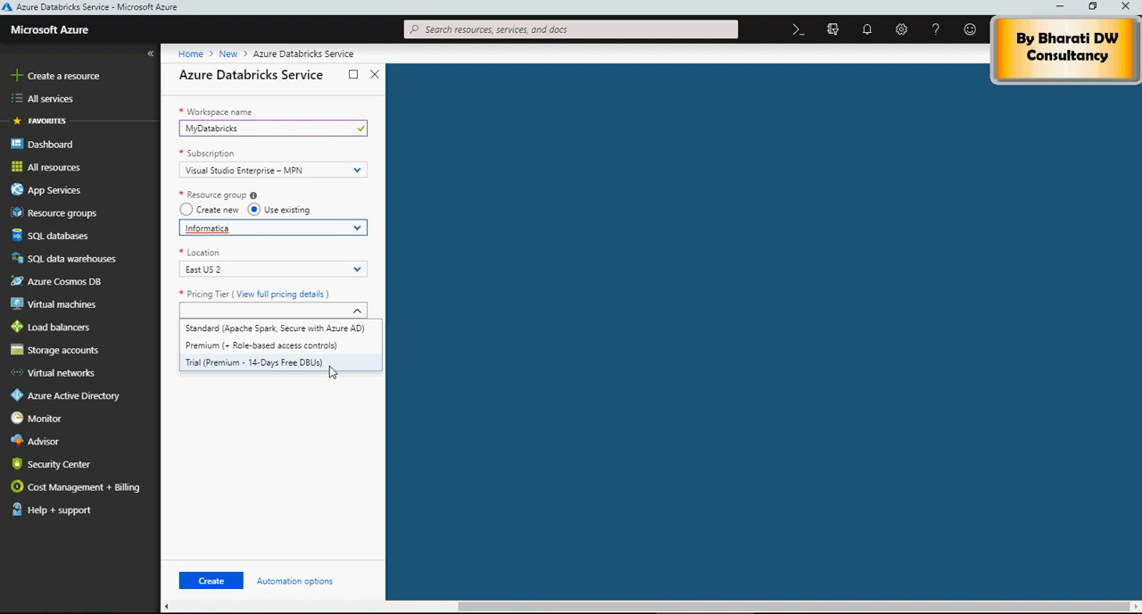
Select the Trial (Premium - 14-Days Free DBUs) pricing tier and create the workspace
{"action": "left_click", "coordinate": [254, 364]}
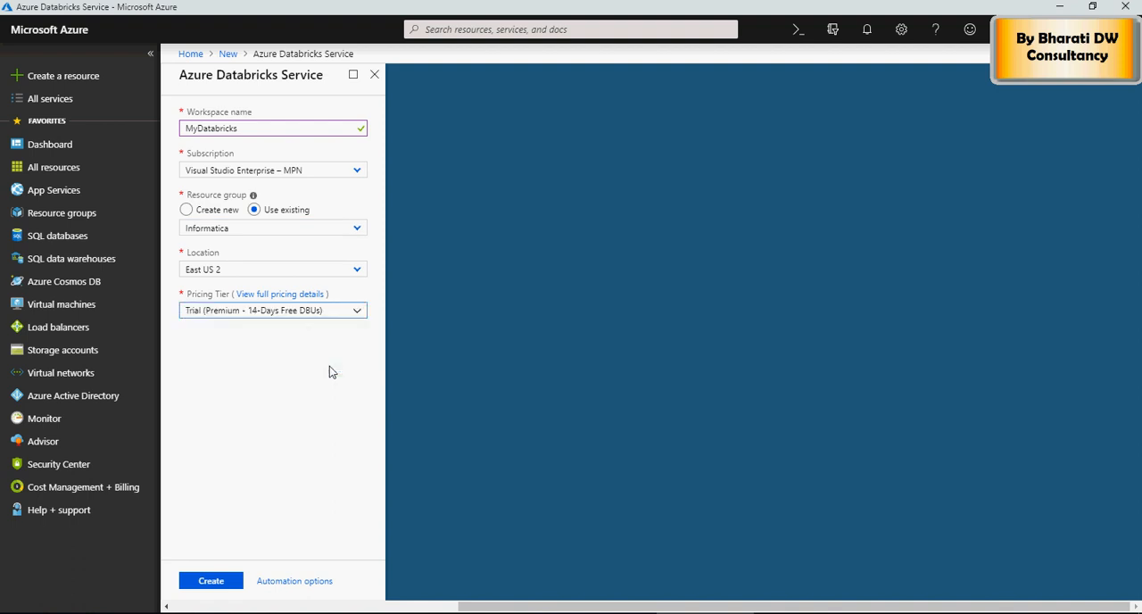
{"action": "mouse_move", "coordinate": [335, 371]}
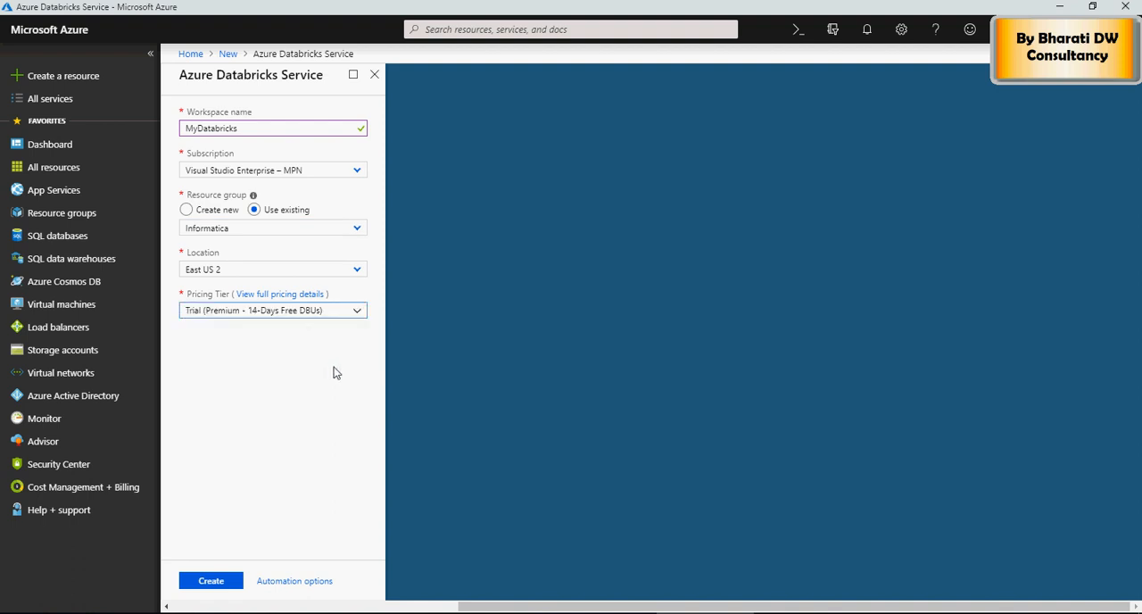
{"action": "mouse_move", "coordinate": [264, 457]}
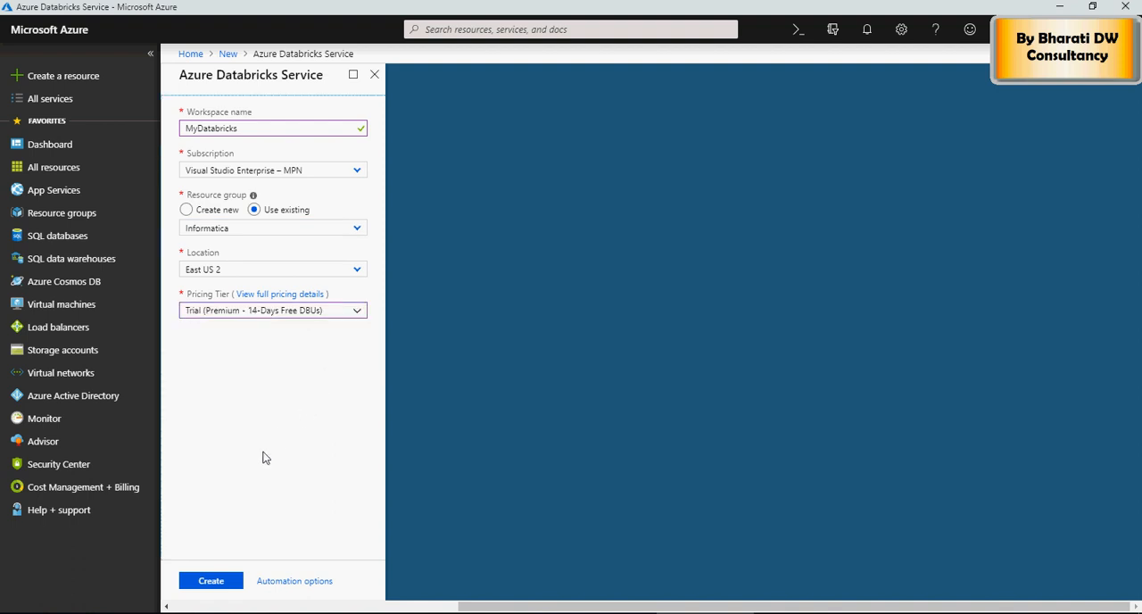
{"action": "left_click", "coordinate": [207, 580]}
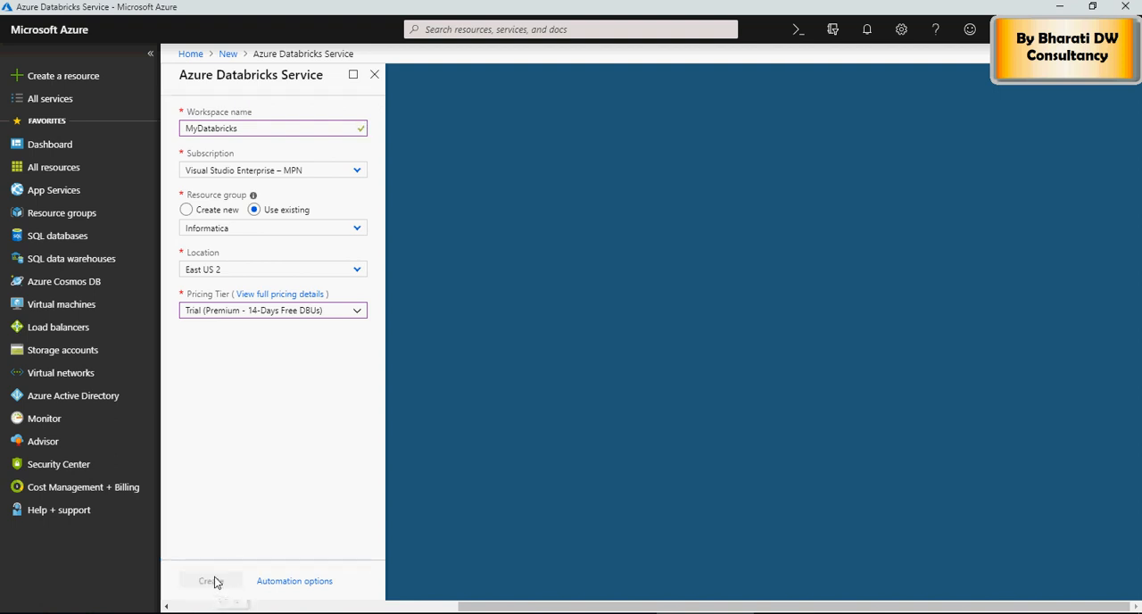
{"action": "left_click", "coordinate": [210, 582]}
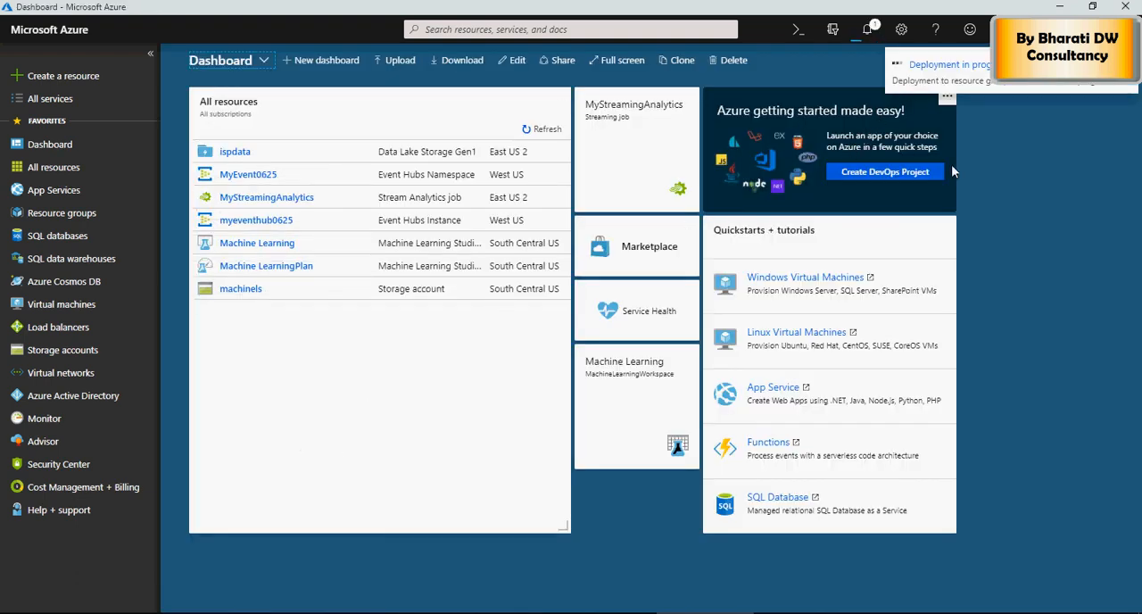
{"action": "mouse_move", "coordinate": [987, 243]}
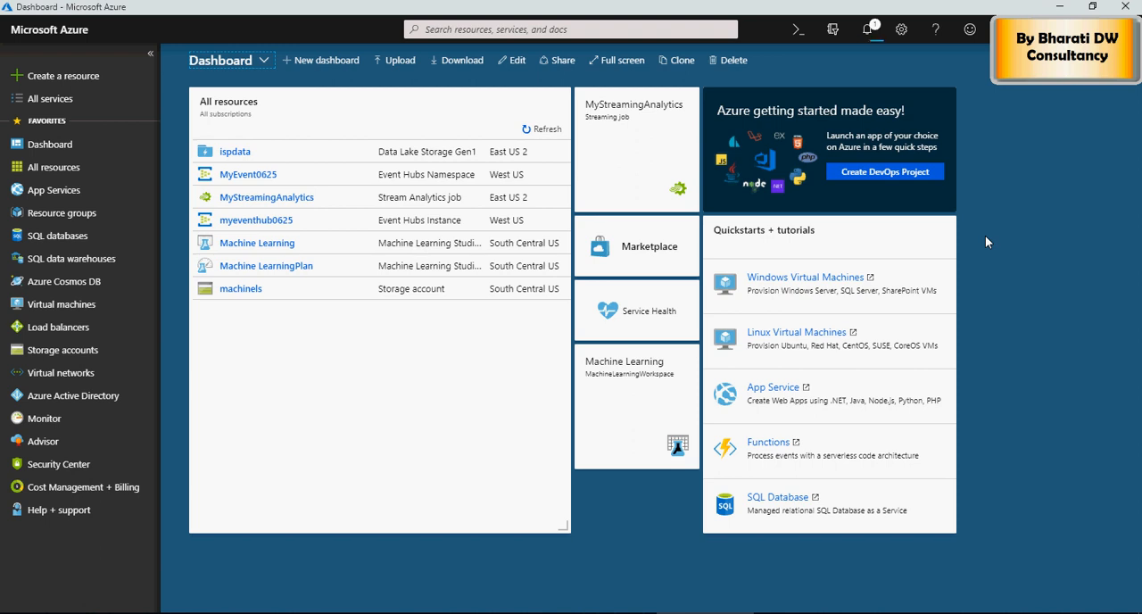
From Notifications, pin the deployed MyDatabricks workspace to the dashboard and go to its resource
{"action": "left_click", "coordinate": [868, 28]}
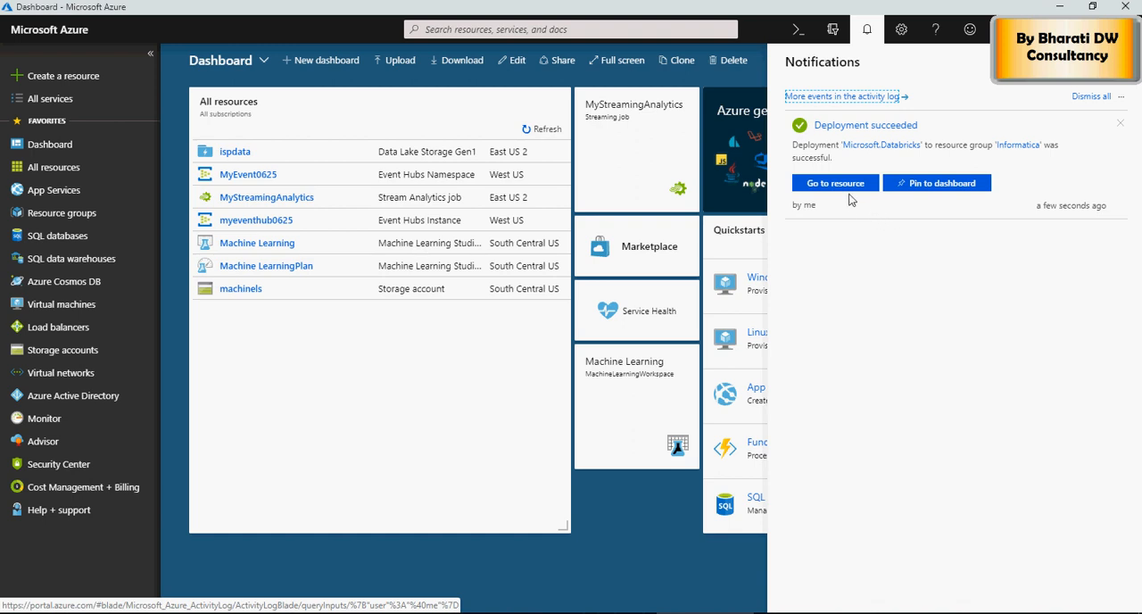
{"action": "left_click", "coordinate": [937, 182]}
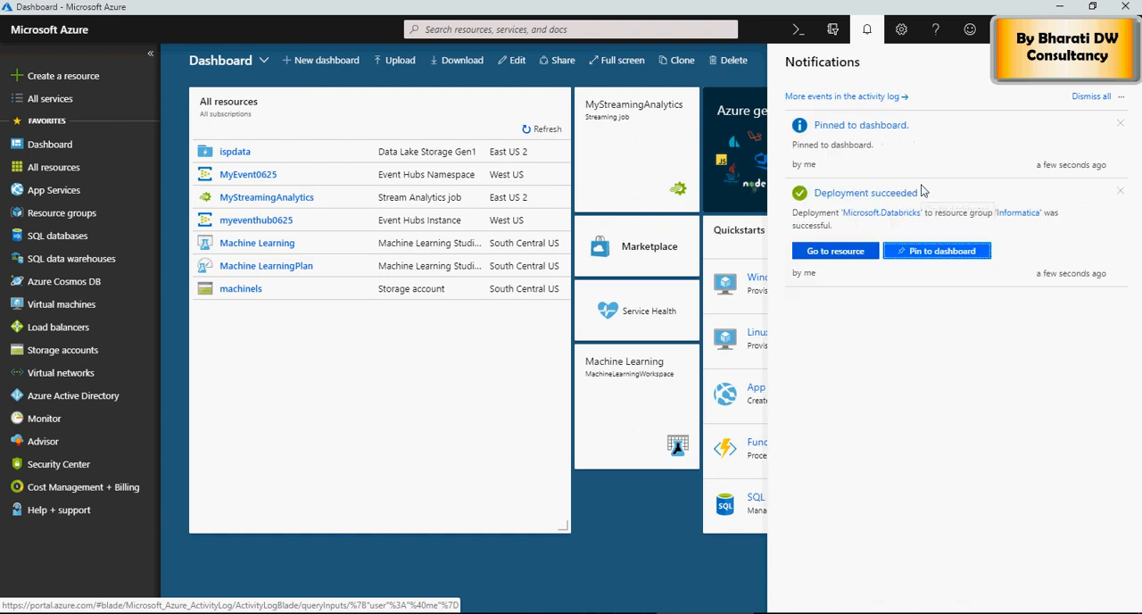
{"action": "mouse_move", "coordinate": [823, 212]}
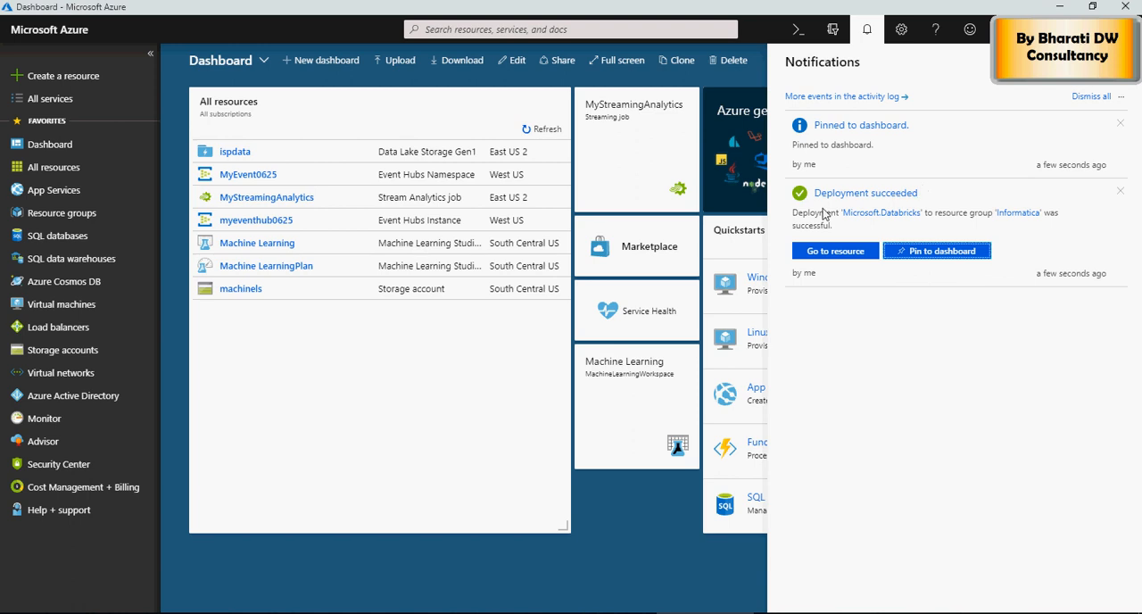
{"action": "mouse_move", "coordinate": [908, 352]}
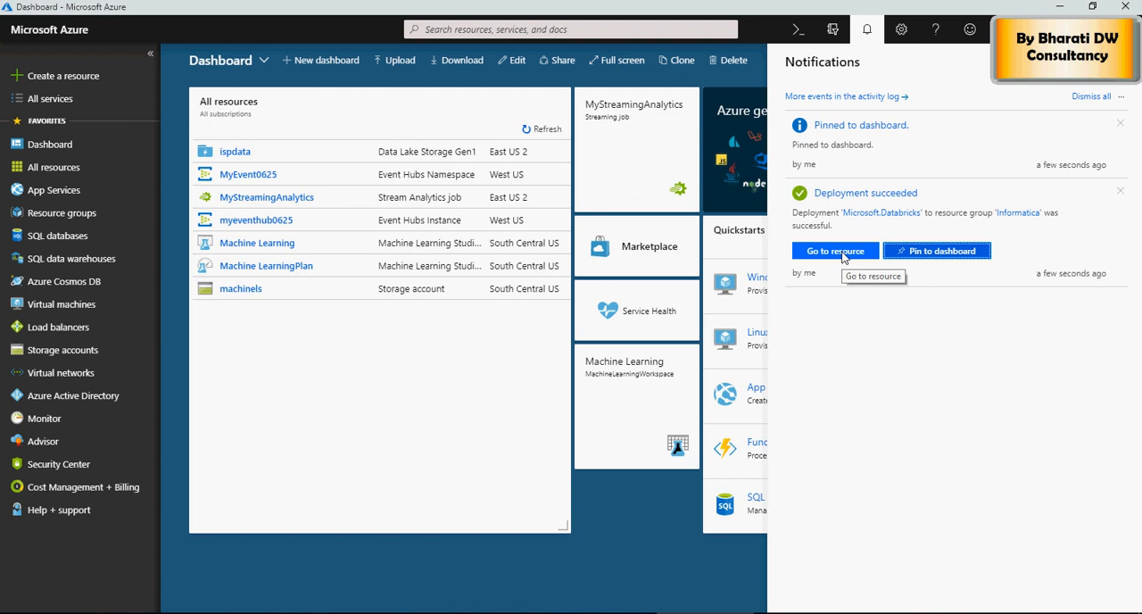
{"action": "left_click", "coordinate": [835, 250]}
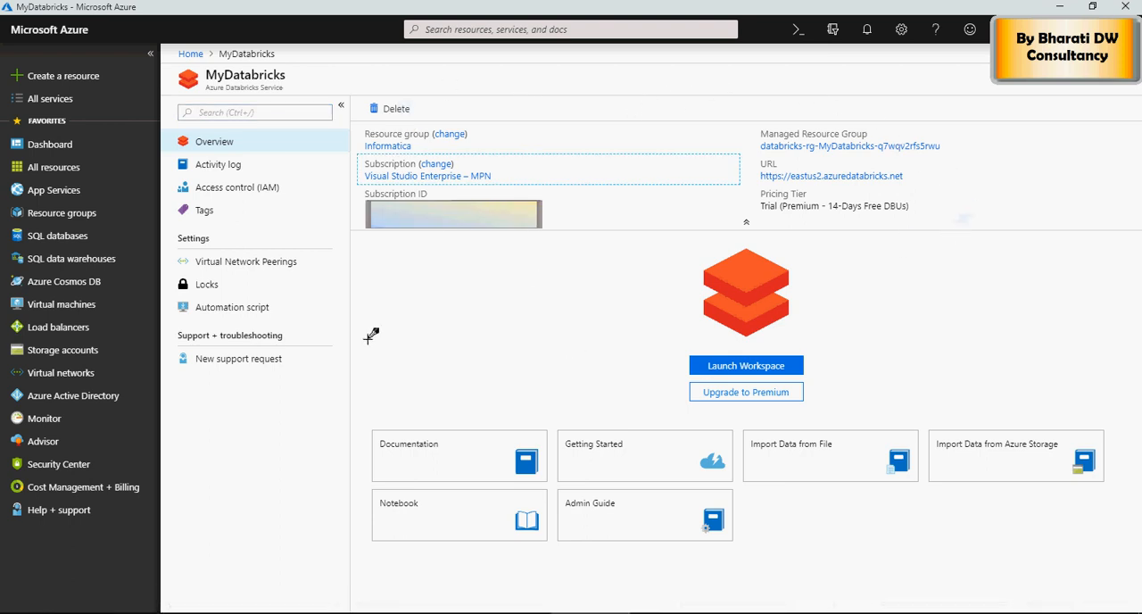
{"action": "mouse_move", "coordinate": [410, 354]}
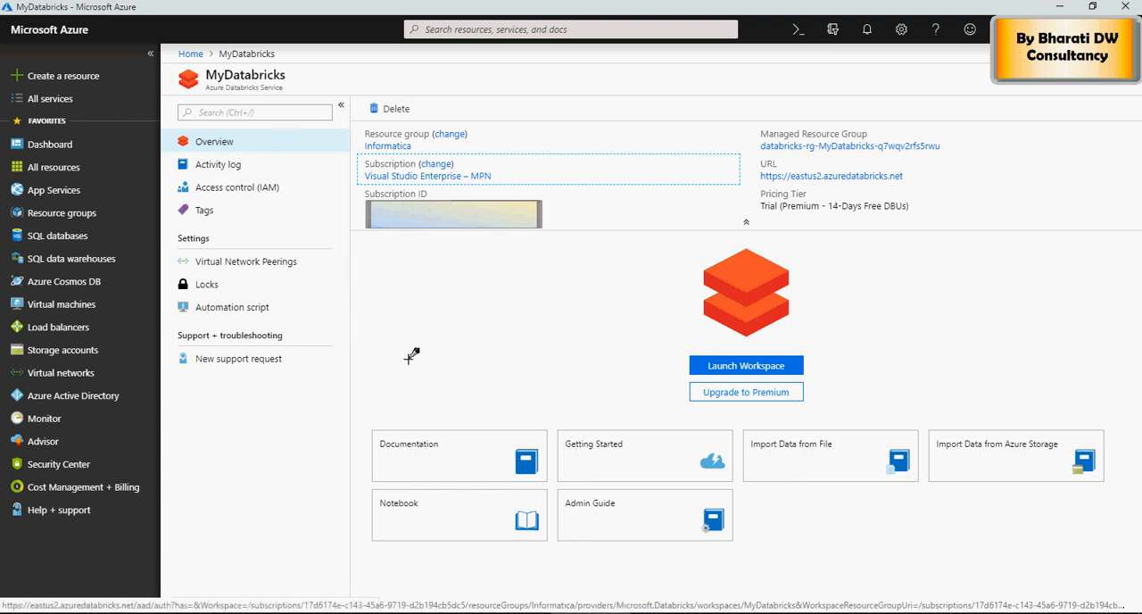
{"action": "mouse_move", "coordinate": [728, 364]}
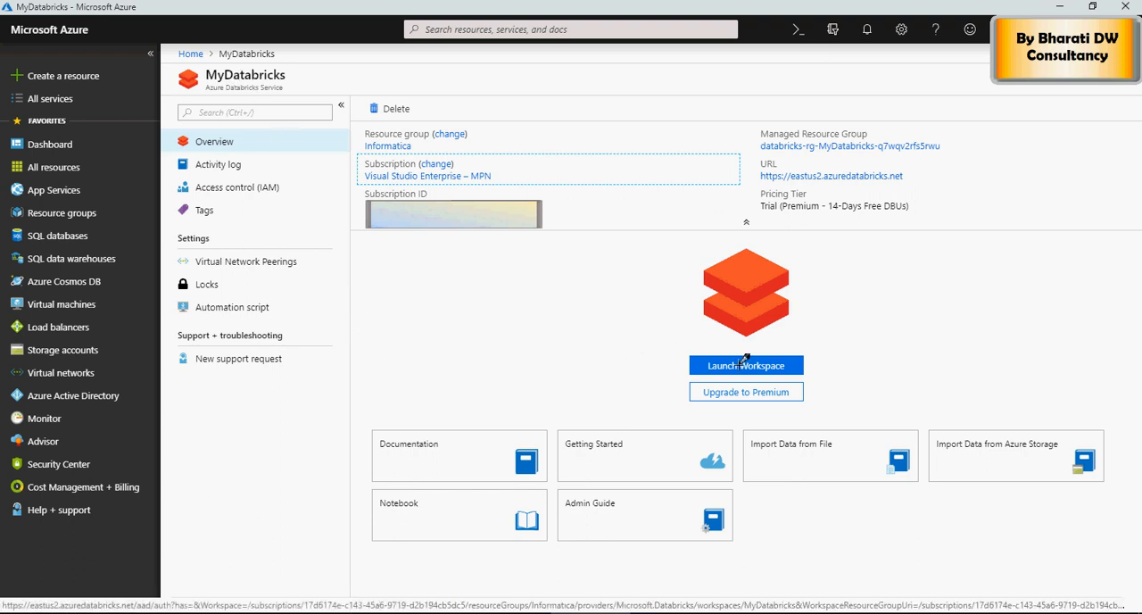
{"action": "mouse_move", "coordinate": [753, 358]}
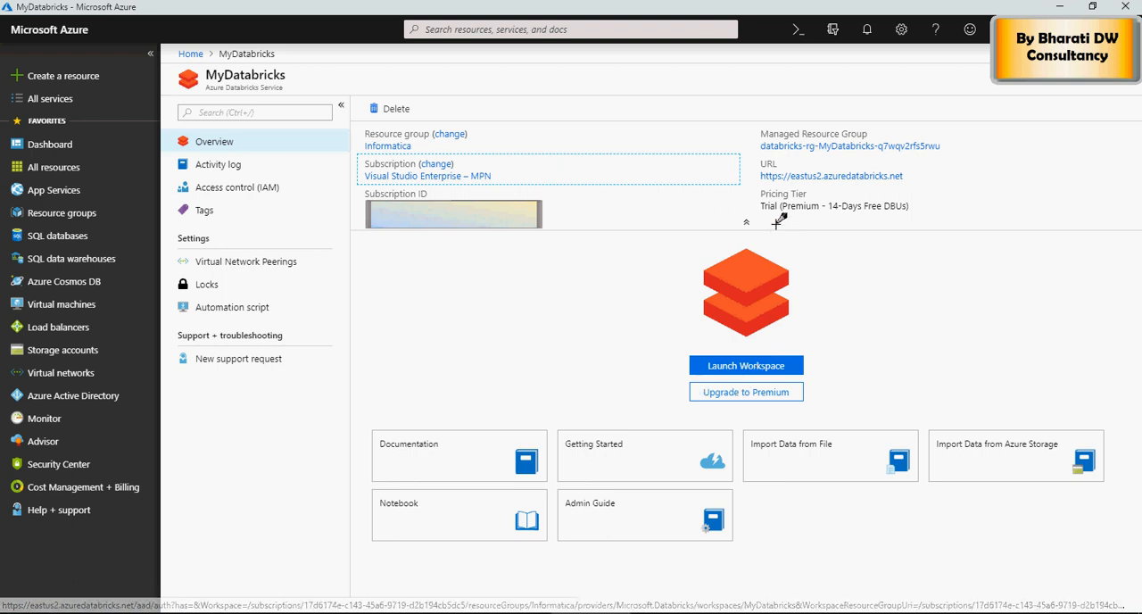
{"action": "mouse_move", "coordinate": [846, 213]}
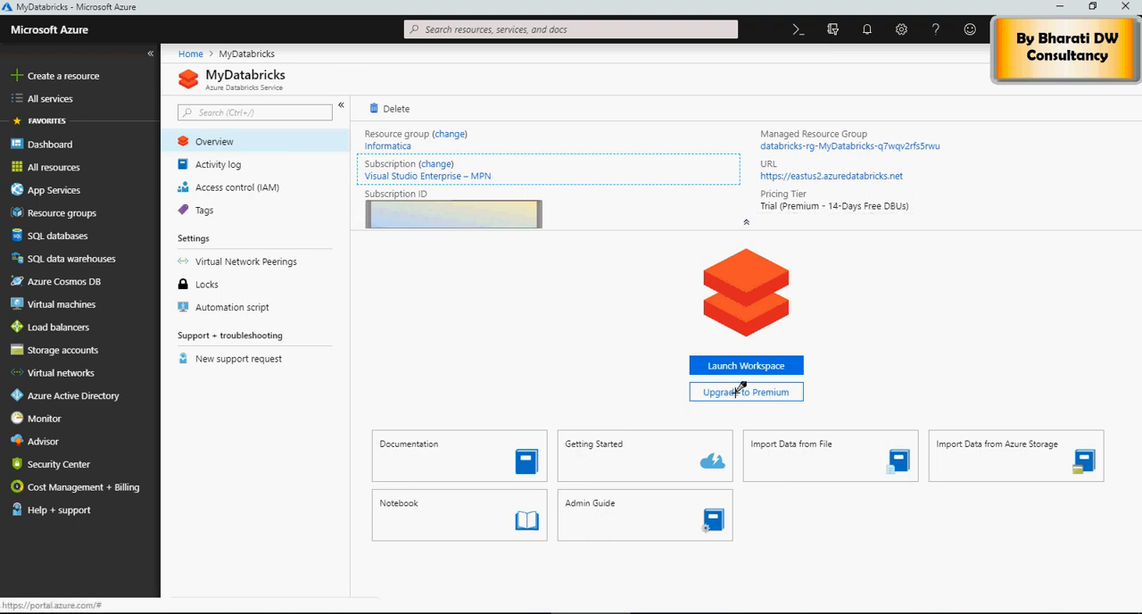
{"action": "mouse_move", "coordinate": [742, 364]}
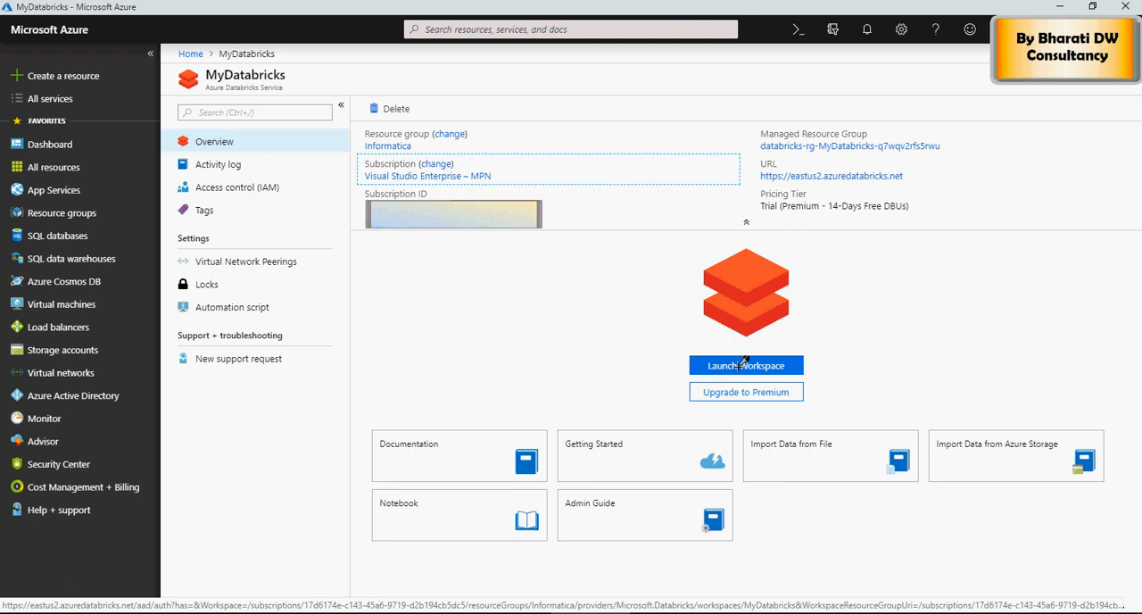
Launch the MyDatabricks workspace from its Overview blade
{"action": "left_click", "coordinate": [746, 364]}
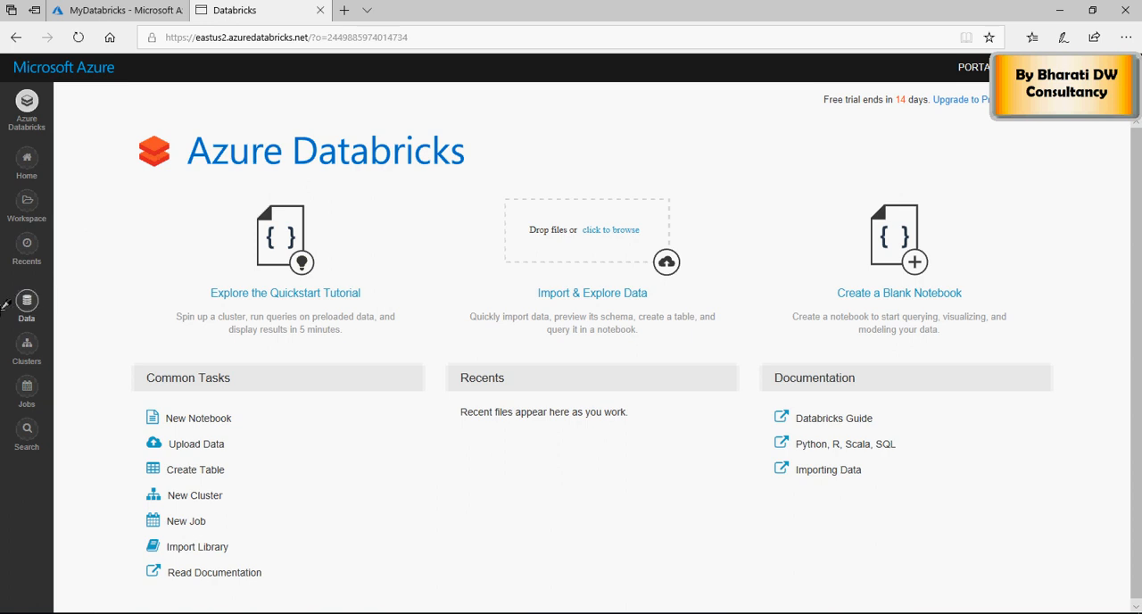
{"action": "mouse_move", "coordinate": [94, 271]}
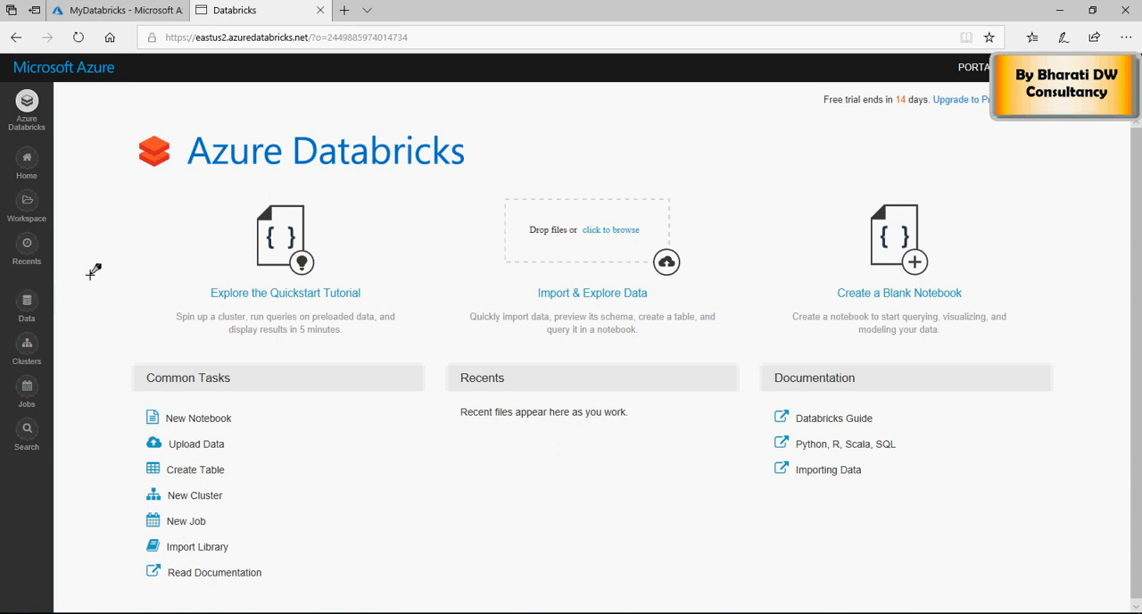
{"action": "mouse_move", "coordinate": [44, 104]}
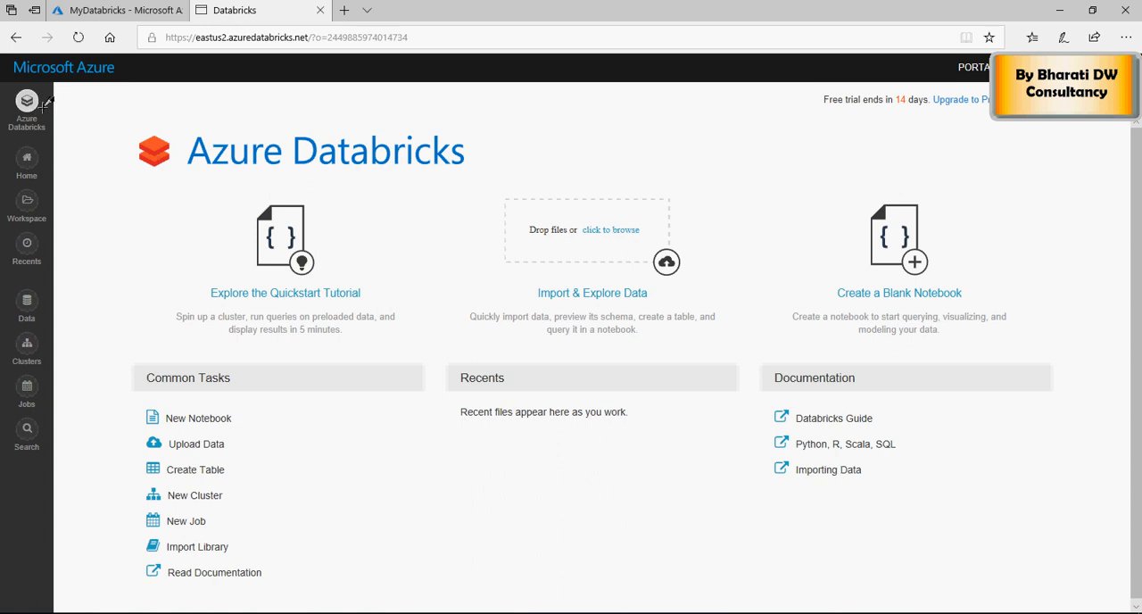
{"action": "mouse_move", "coordinate": [283, 167]}
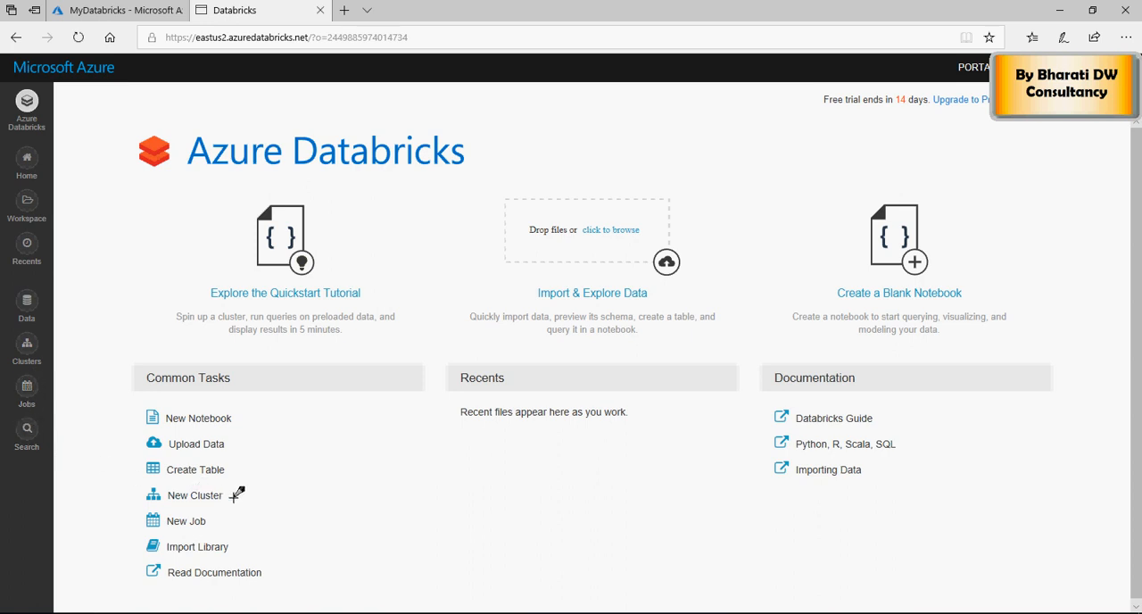
{"action": "mouse_move", "coordinate": [26, 344]}
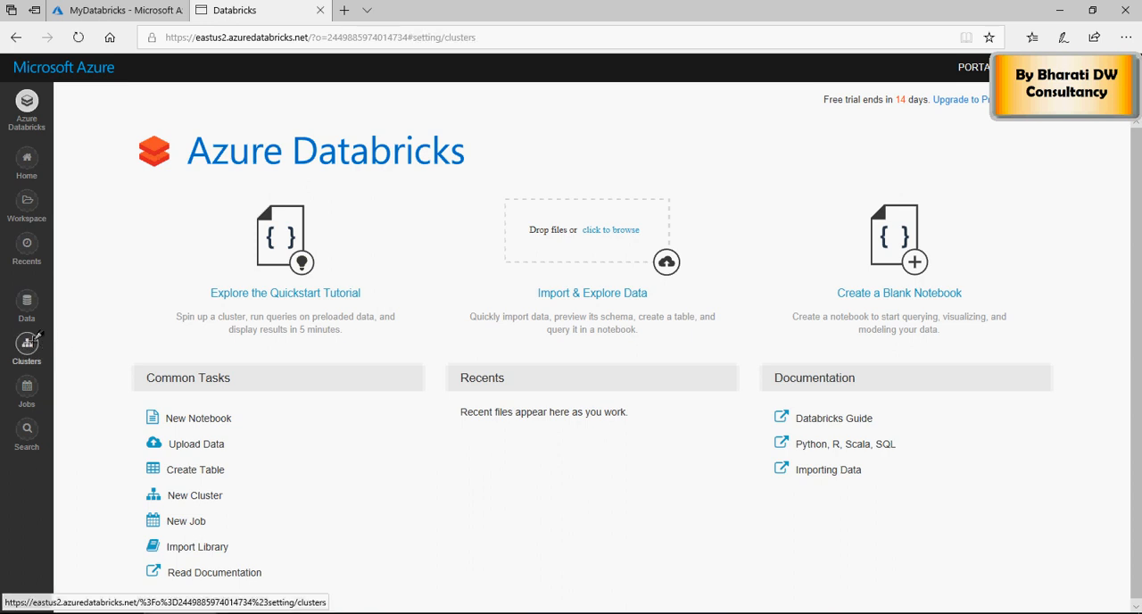
Go to the empty Clusters list and start a new cluster
{"action": "left_click", "coordinate": [26, 343]}
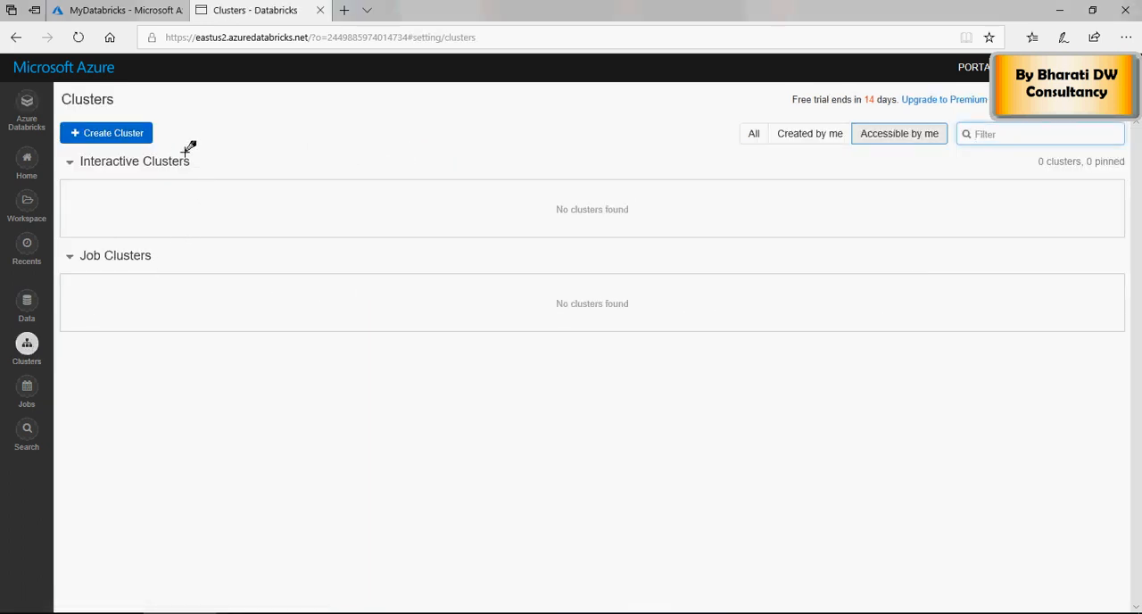
{"action": "mouse_move", "coordinate": [120, 132]}
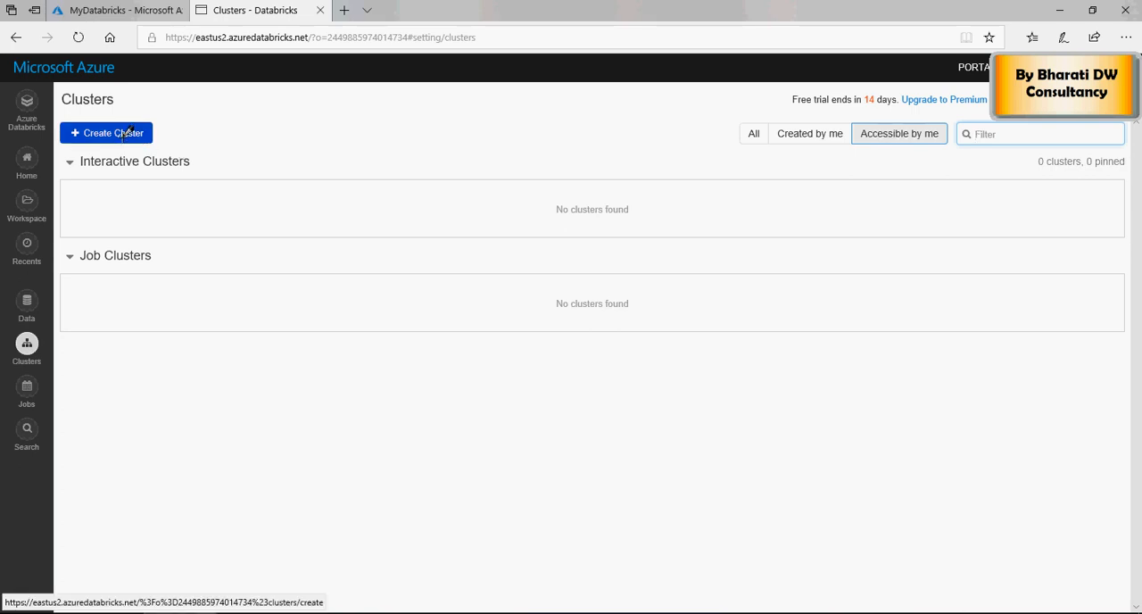
{"action": "left_click", "coordinate": [107, 132]}
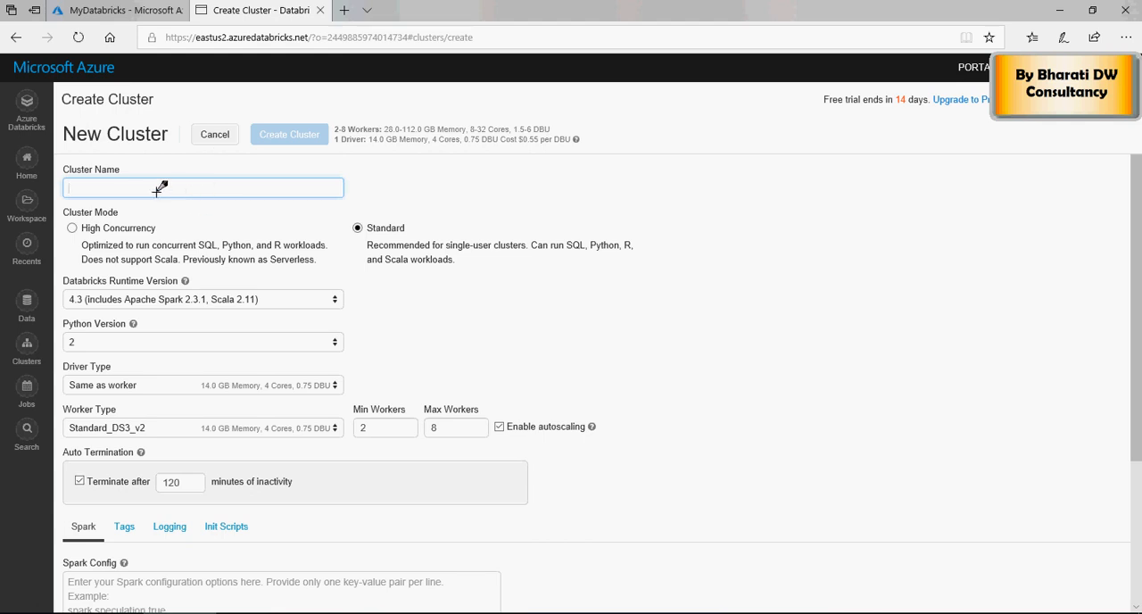
Enter the cluster name DatabricksCluster-1, keeping Standard mode
{"action": "type", "text": "DatabricksCluster-1"}
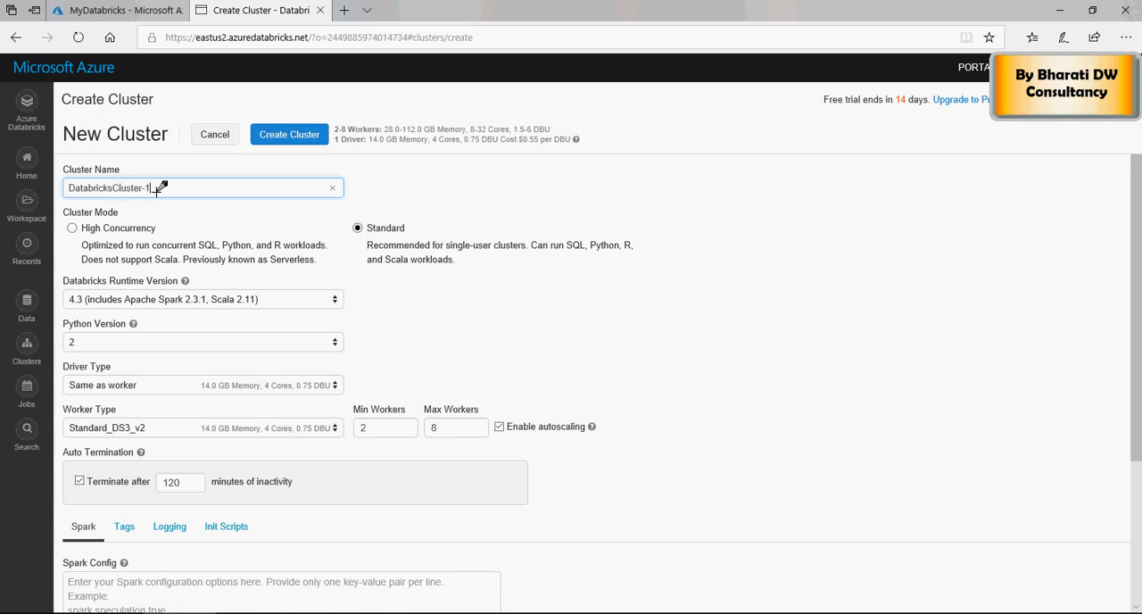
{"action": "mouse_move", "coordinate": [104, 220]}
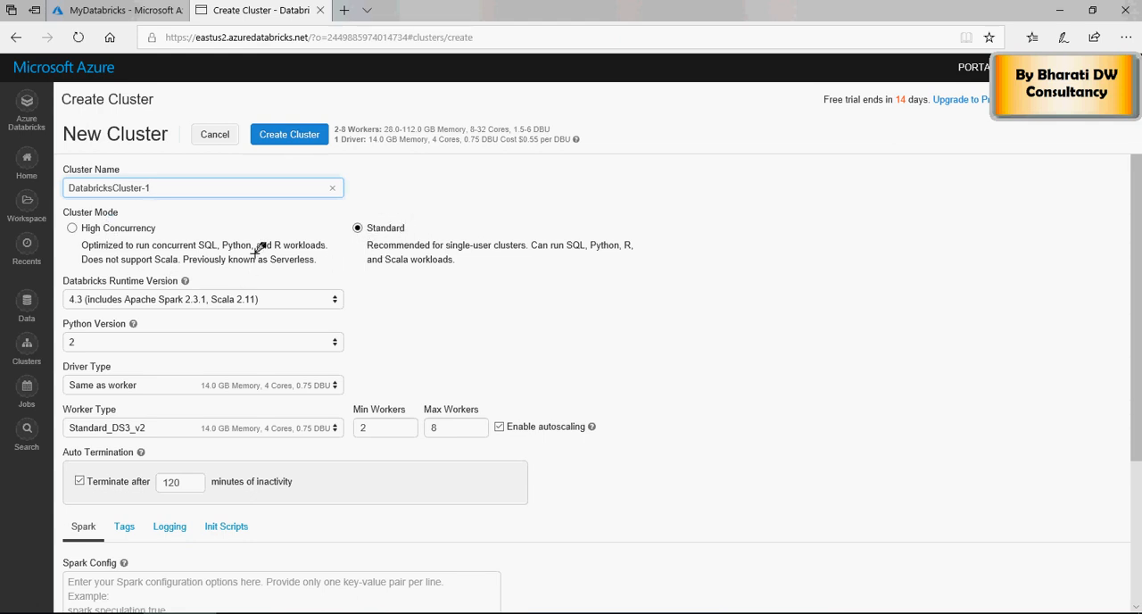
{"action": "mouse_move", "coordinate": [132, 231]}
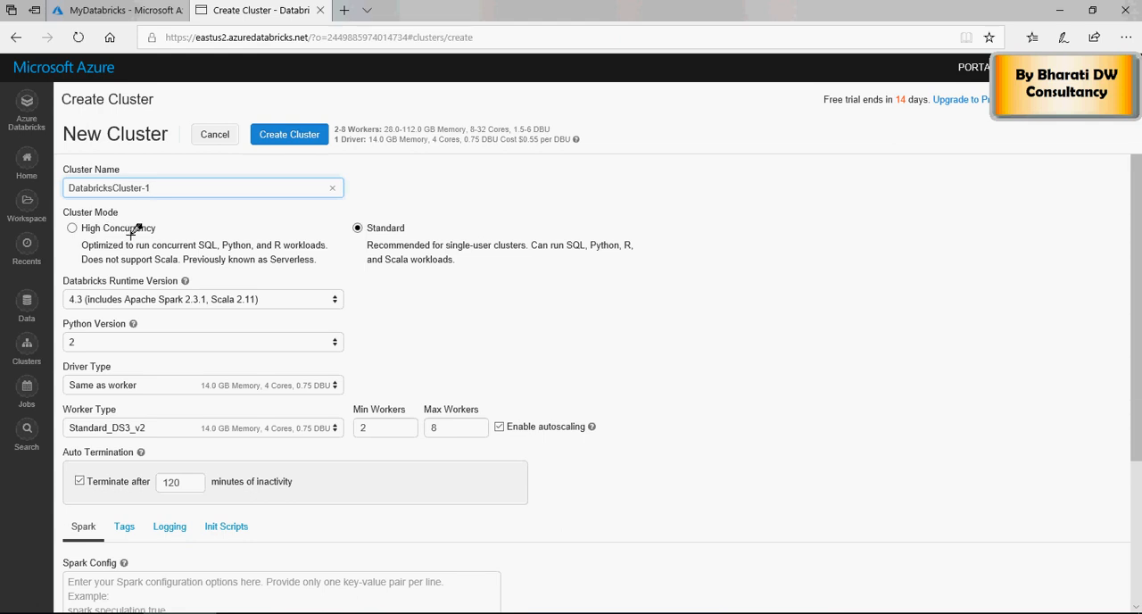
{"action": "mouse_move", "coordinate": [414, 264]}
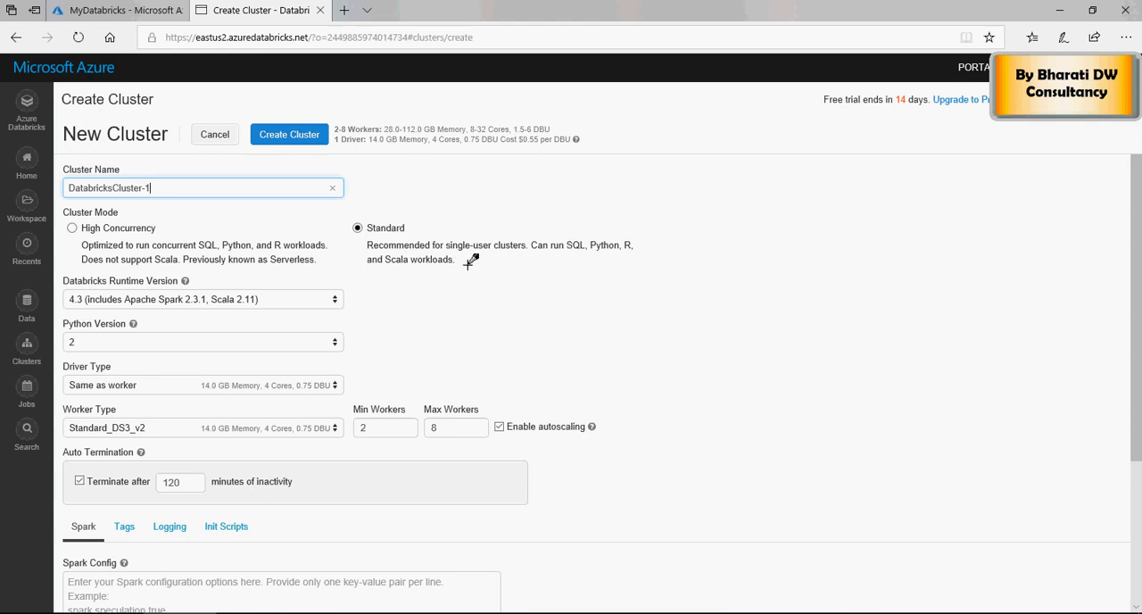
{"action": "mouse_move", "coordinate": [339, 287]}
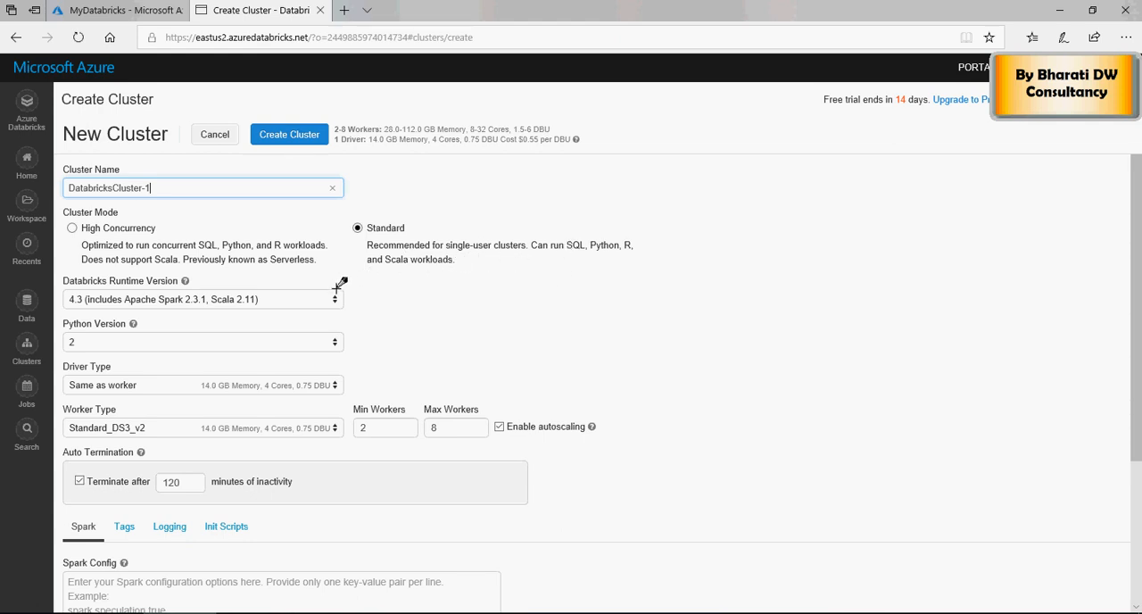
Keep runtime 4.3 (Spark 2.3.1, Scala 2.11) and set the Python version to 3
{"action": "left_click", "coordinate": [203, 300]}
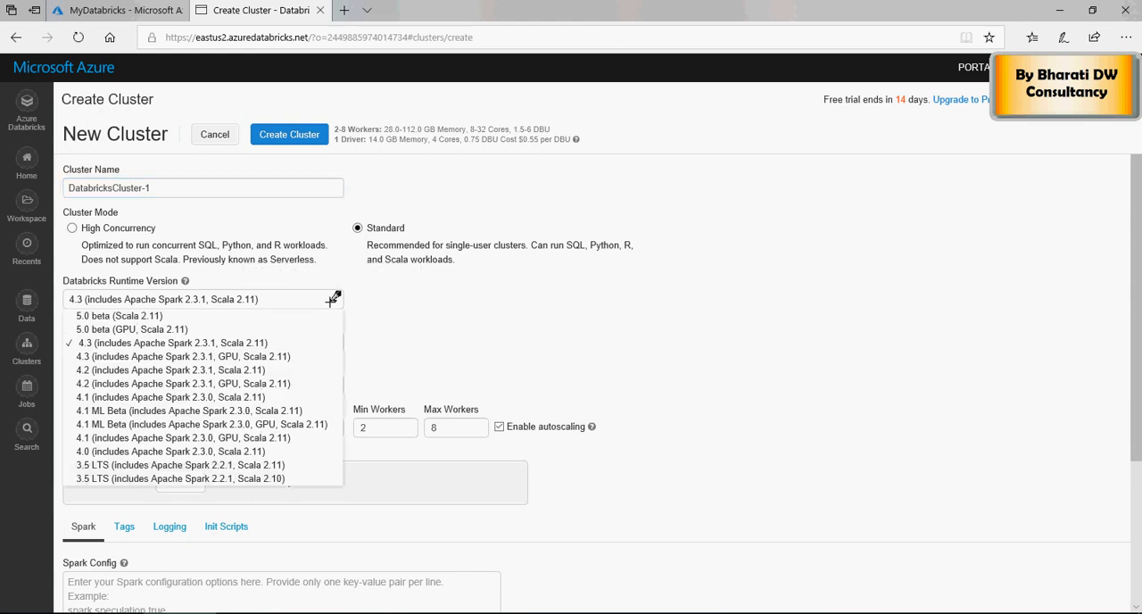
{"action": "mouse_move", "coordinate": [132, 328]}
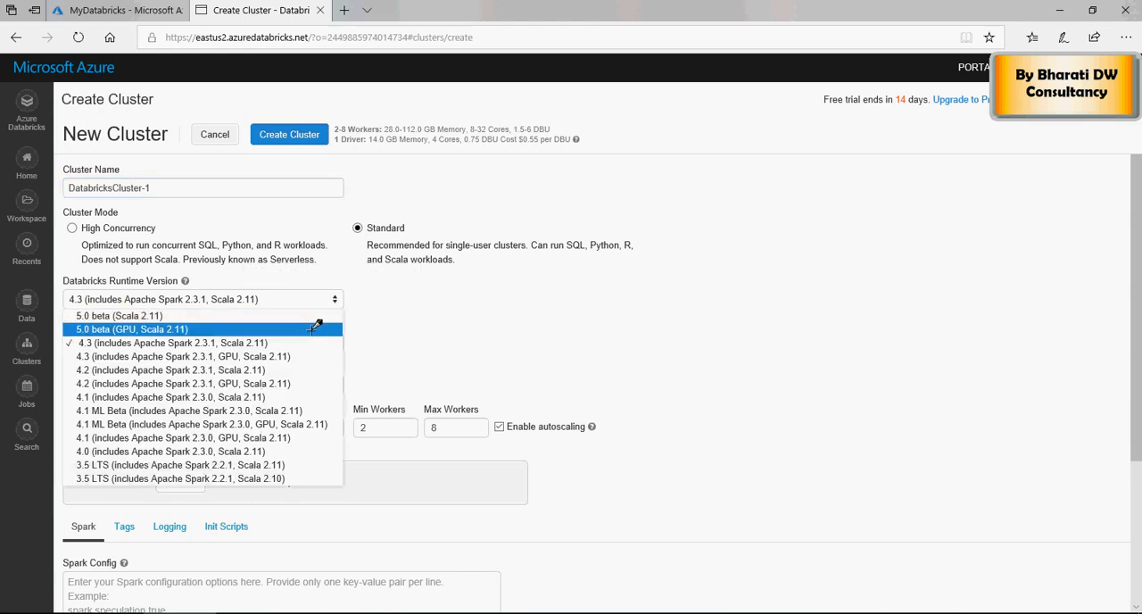
{"action": "mouse_move", "coordinate": [307, 329]}
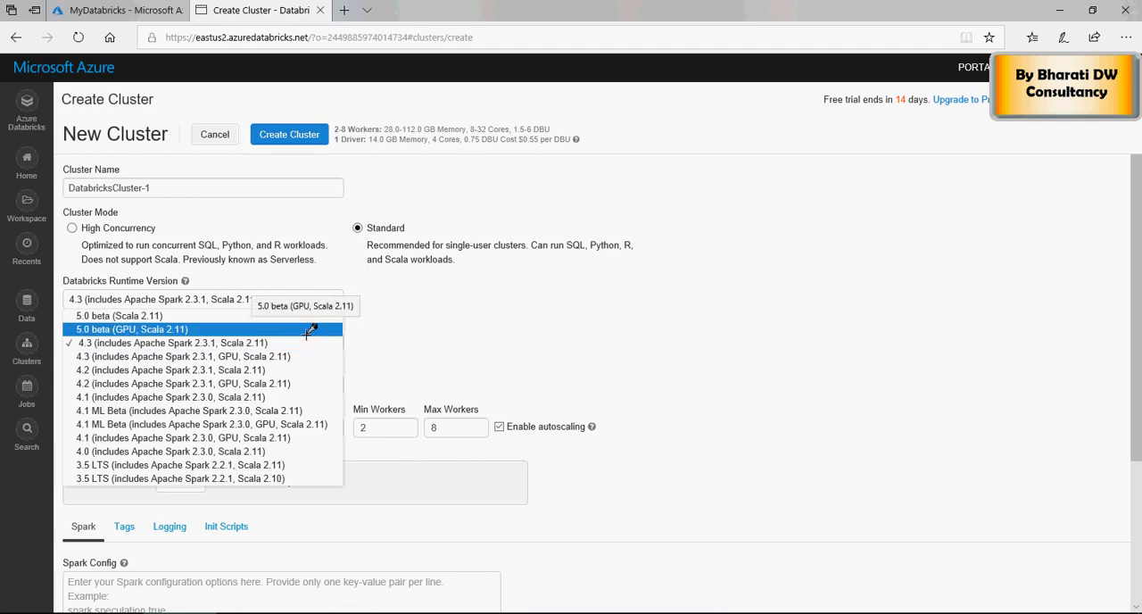
{"action": "mouse_move", "coordinate": [276, 357]}
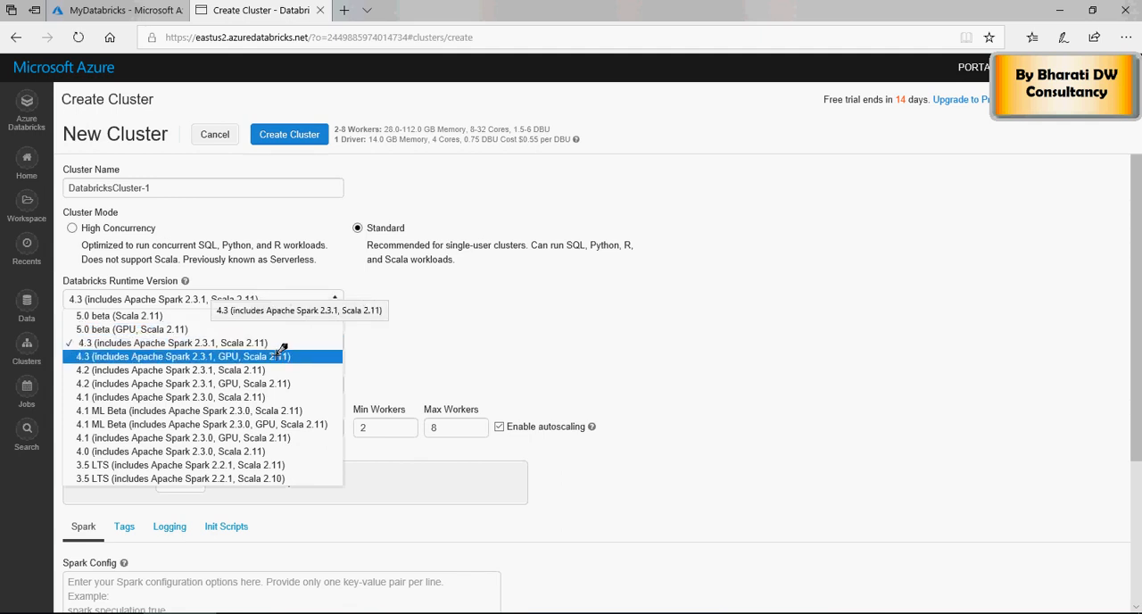
{"action": "mouse_move", "coordinate": [302, 348]}
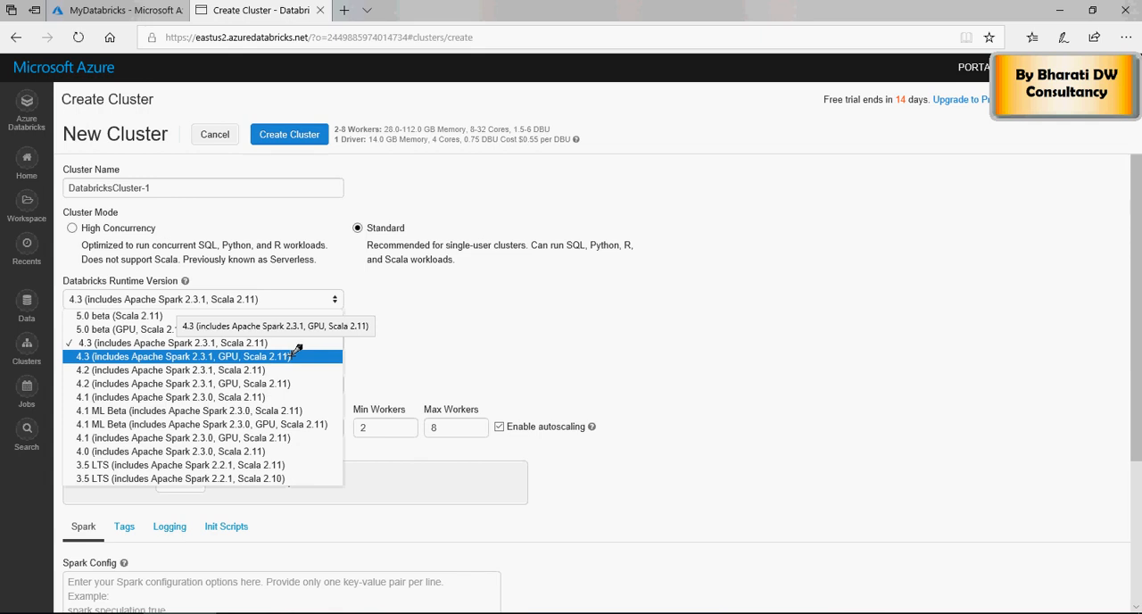
{"action": "mouse_move", "coordinate": [278, 410]}
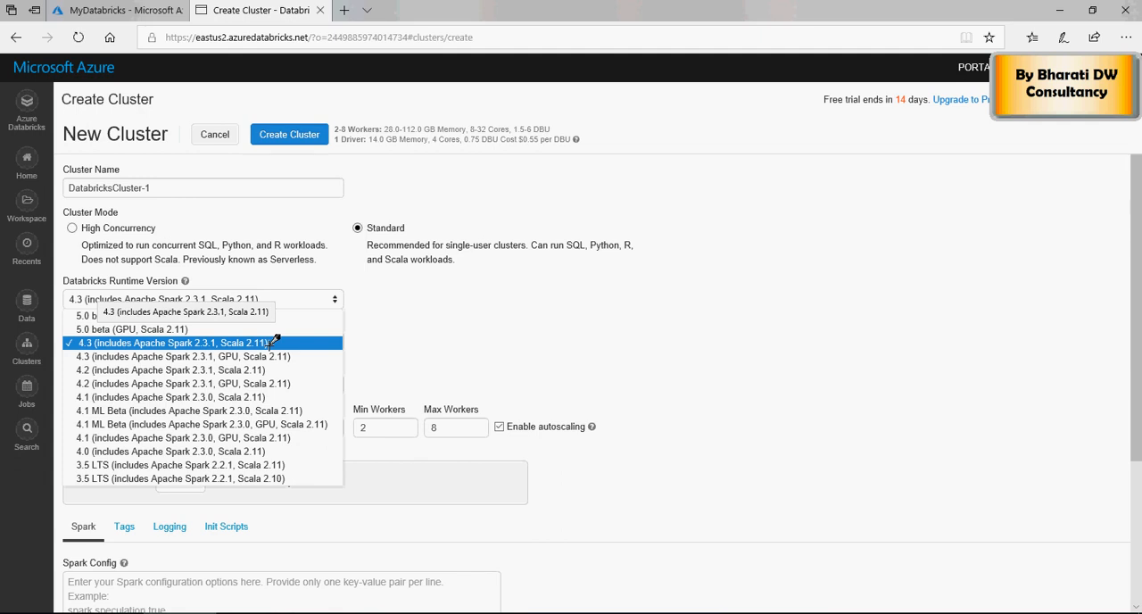
{"action": "mouse_move", "coordinate": [789, 295]}
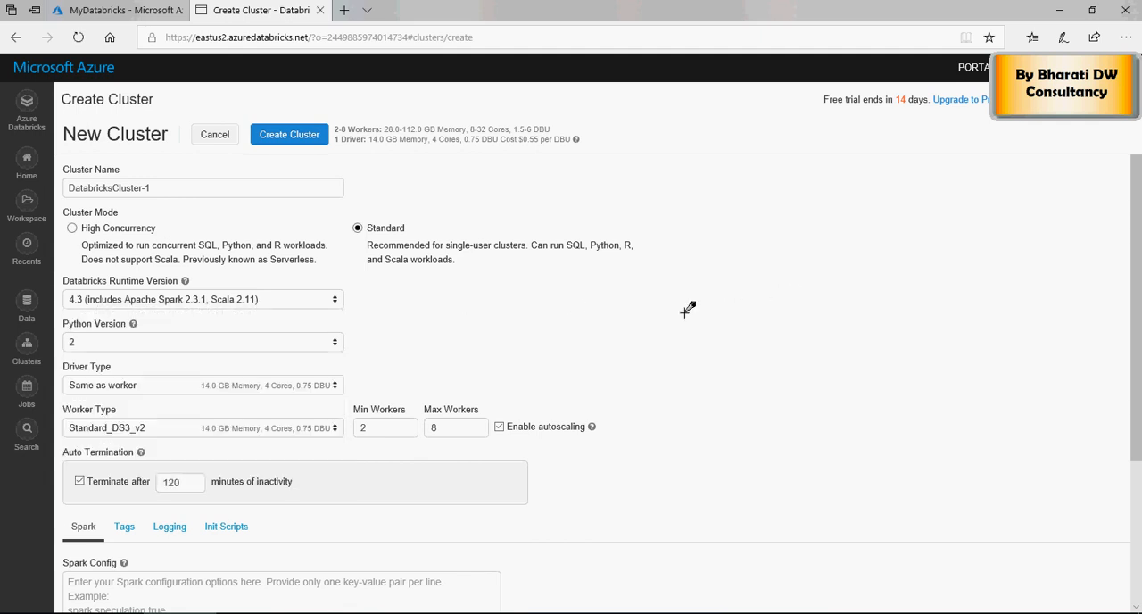
{"action": "left_click", "coordinate": [201, 343]}
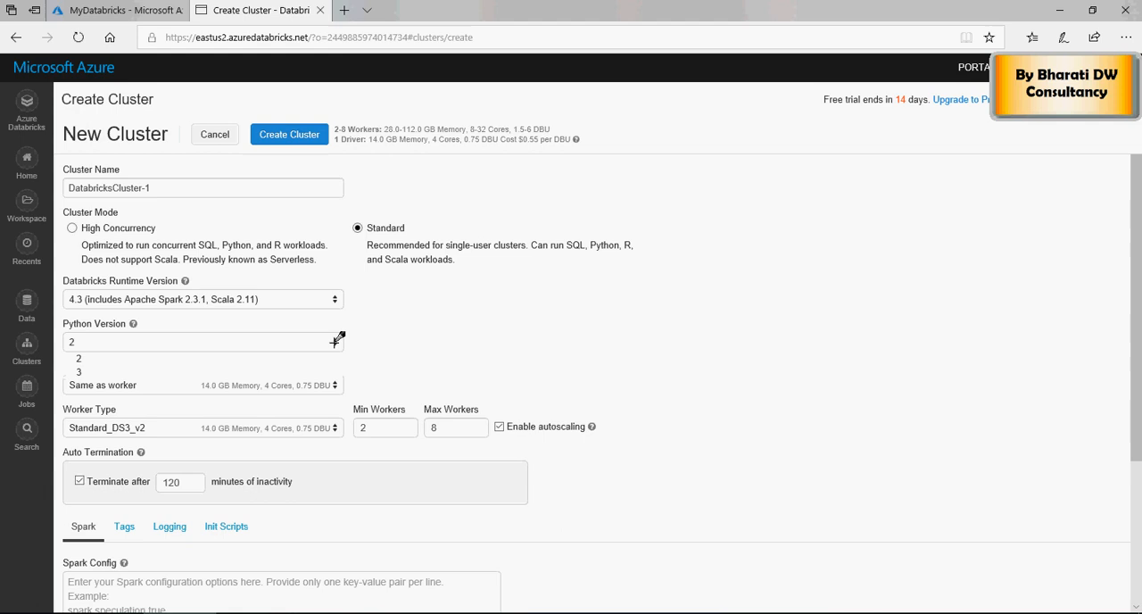
{"action": "left_click", "coordinate": [78, 371]}
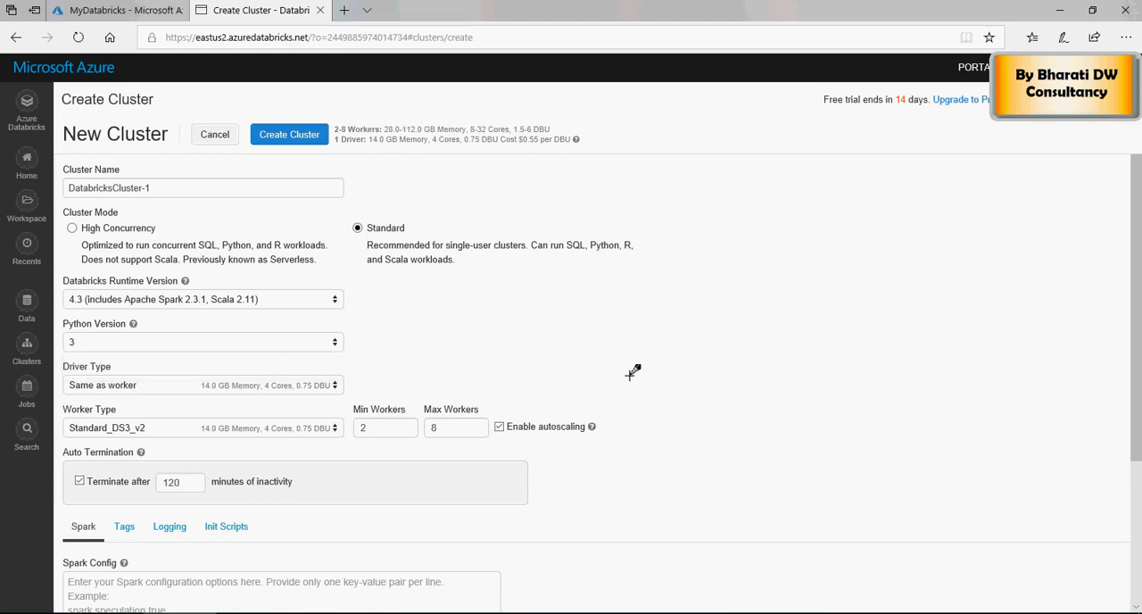
{"action": "scroll", "scroll_direction": "down", "scroll_amount": 3}
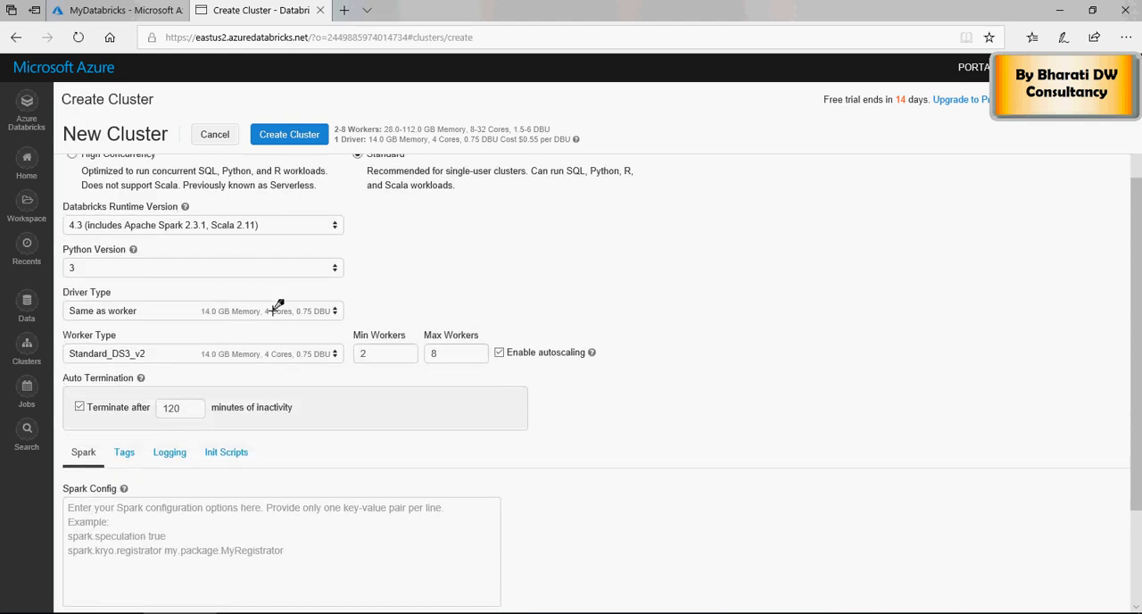
{"action": "left_click", "coordinate": [204, 311]}
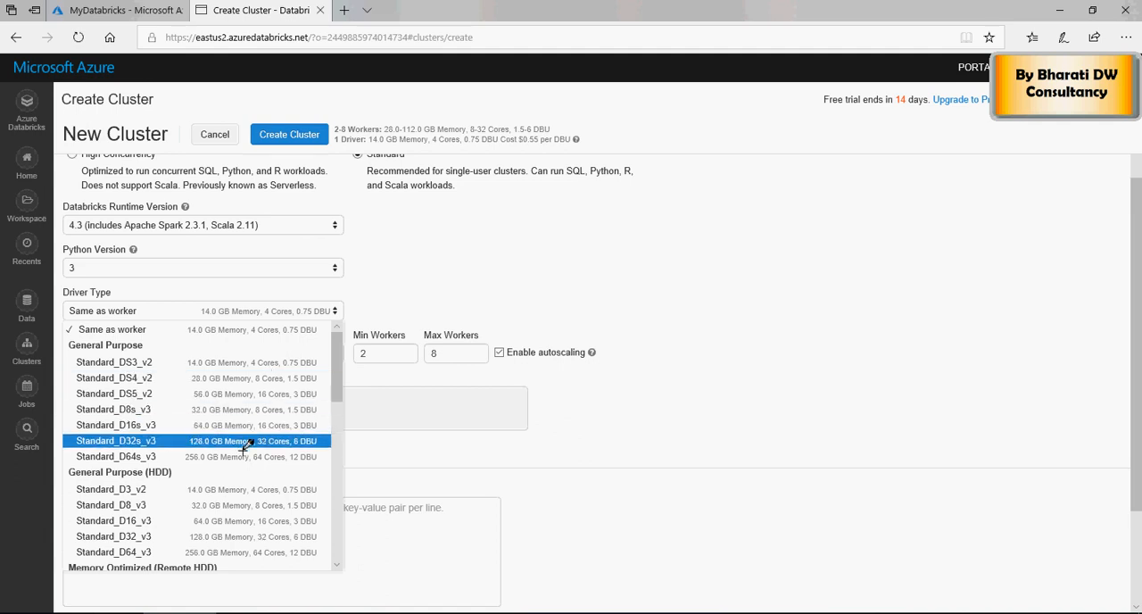
{"action": "mouse_move", "coordinate": [261, 428]}
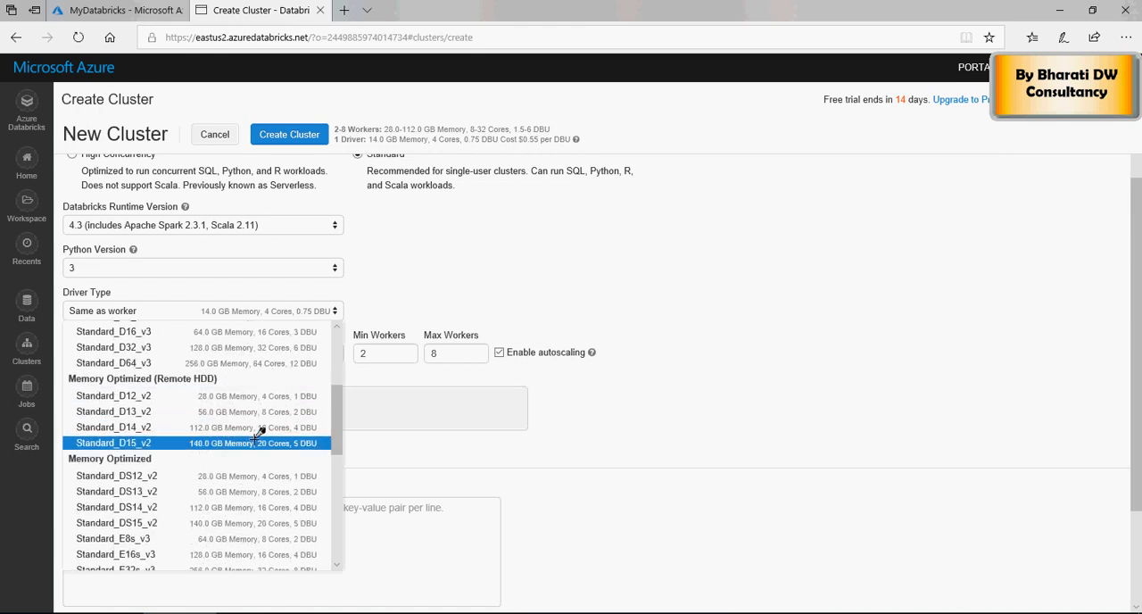
{"action": "scroll", "scroll_direction": "down", "scroll_amount": 3}
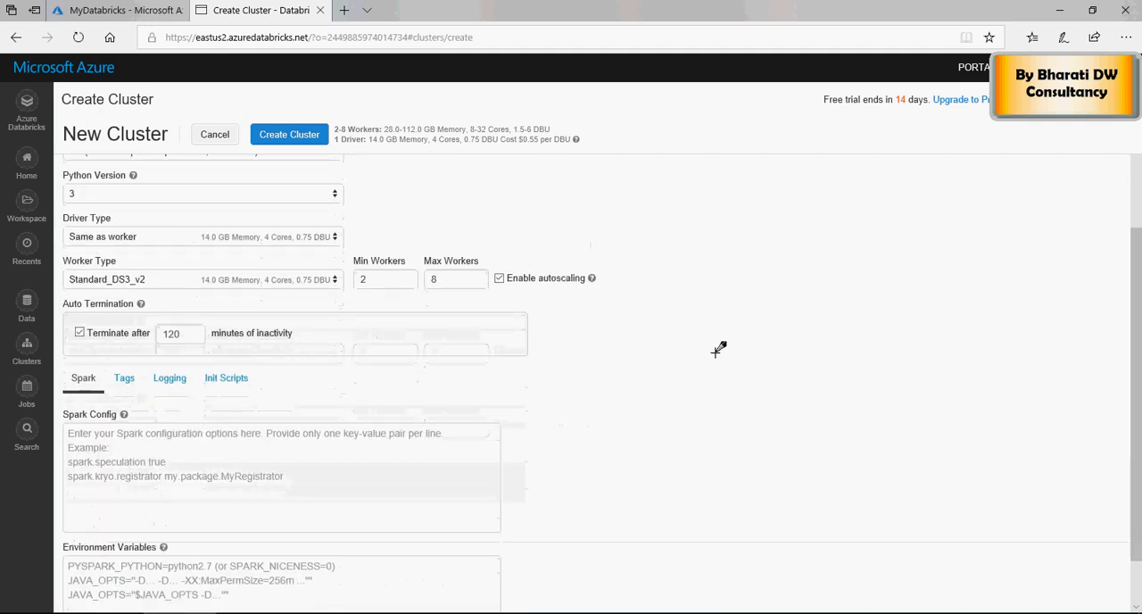
{"action": "scroll", "scroll_direction": "down", "scroll_amount": 3}
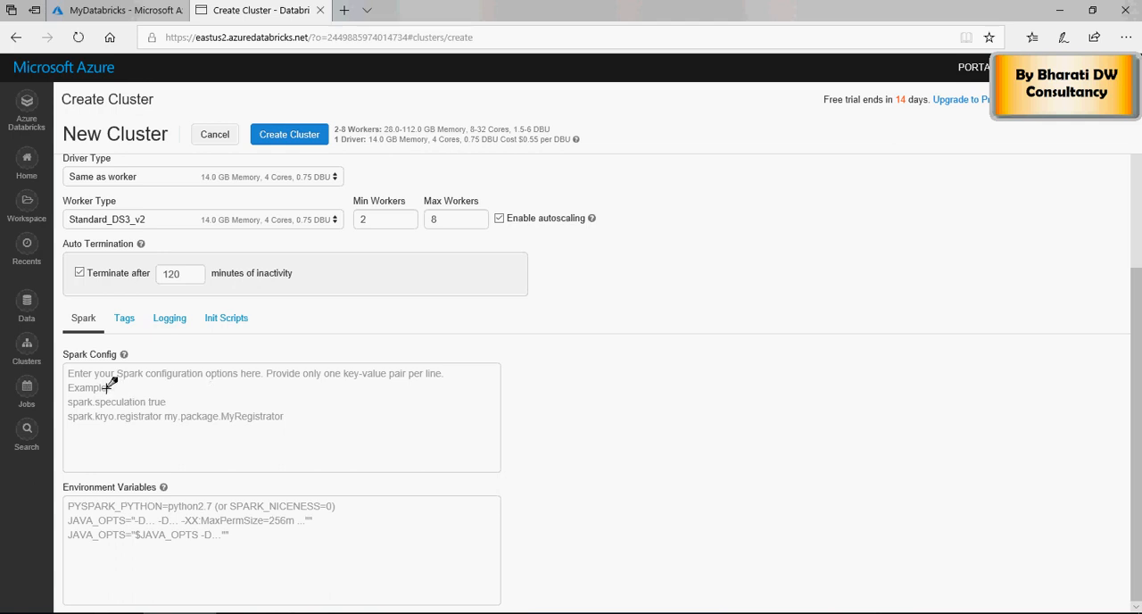
{"action": "mouse_move", "coordinate": [212, 511]}
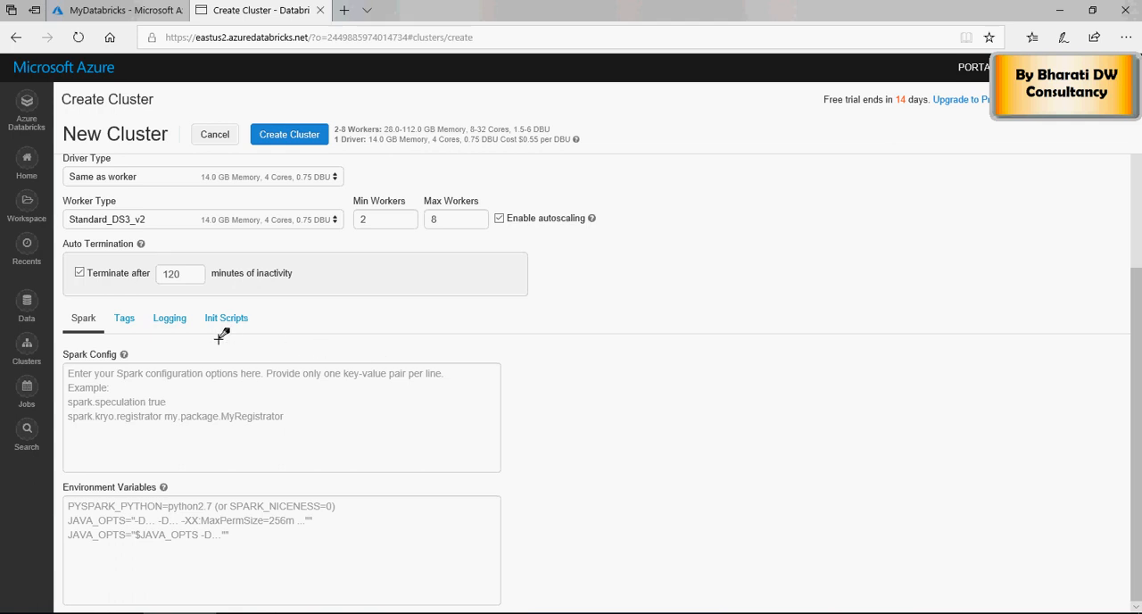
{"action": "left_click", "coordinate": [125, 317]}
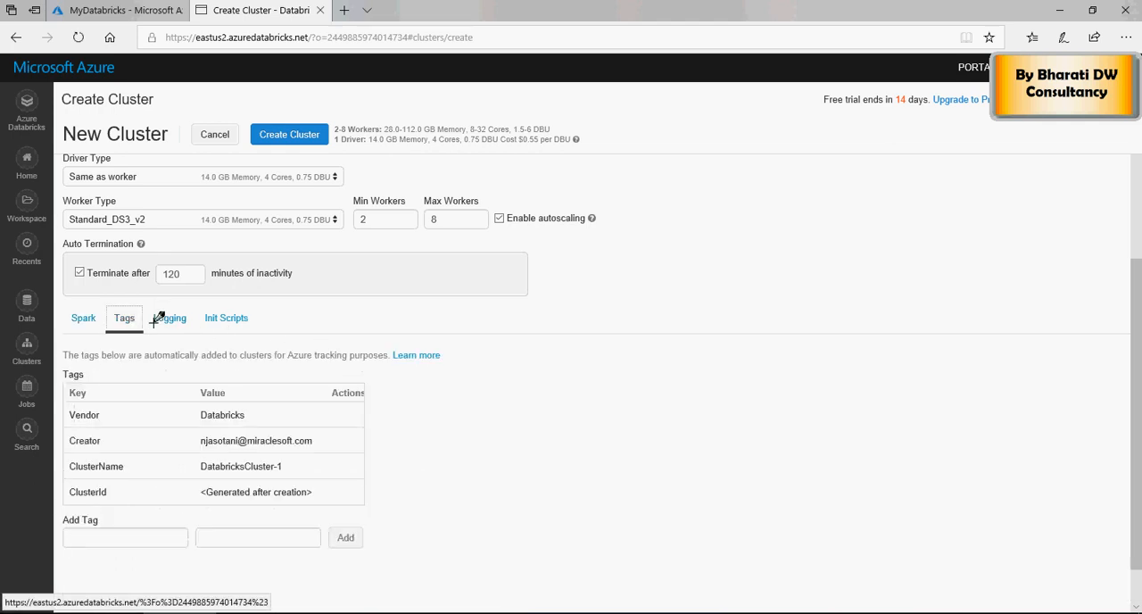
{"action": "left_click", "coordinate": [168, 317]}
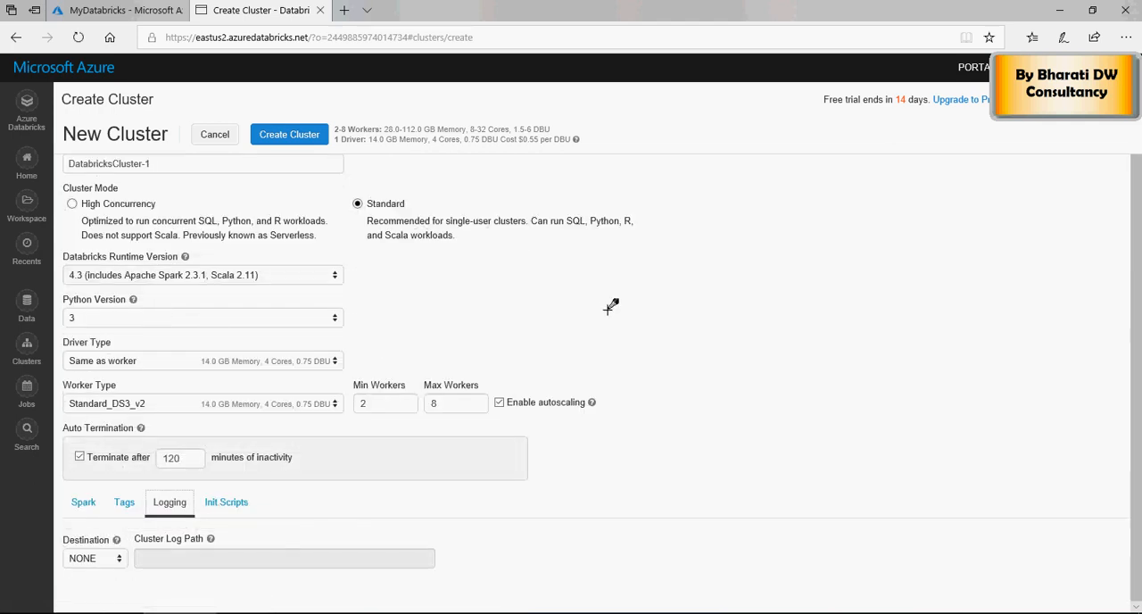
{"action": "mouse_move", "coordinate": [471, 467]}
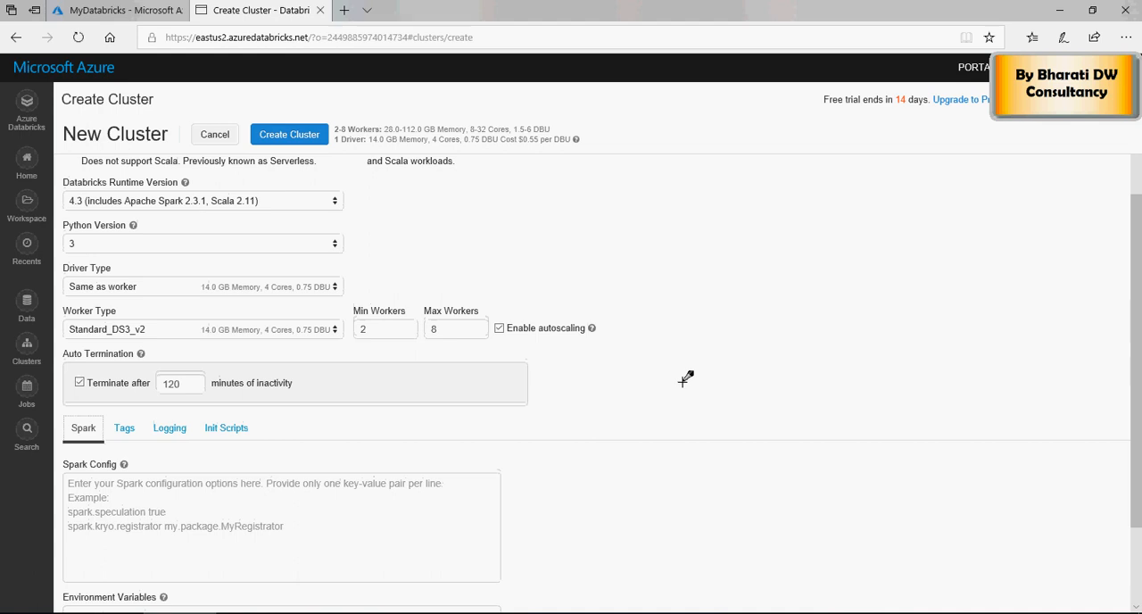
{"action": "scroll", "scroll_direction": "up", "scroll_amount": 3}
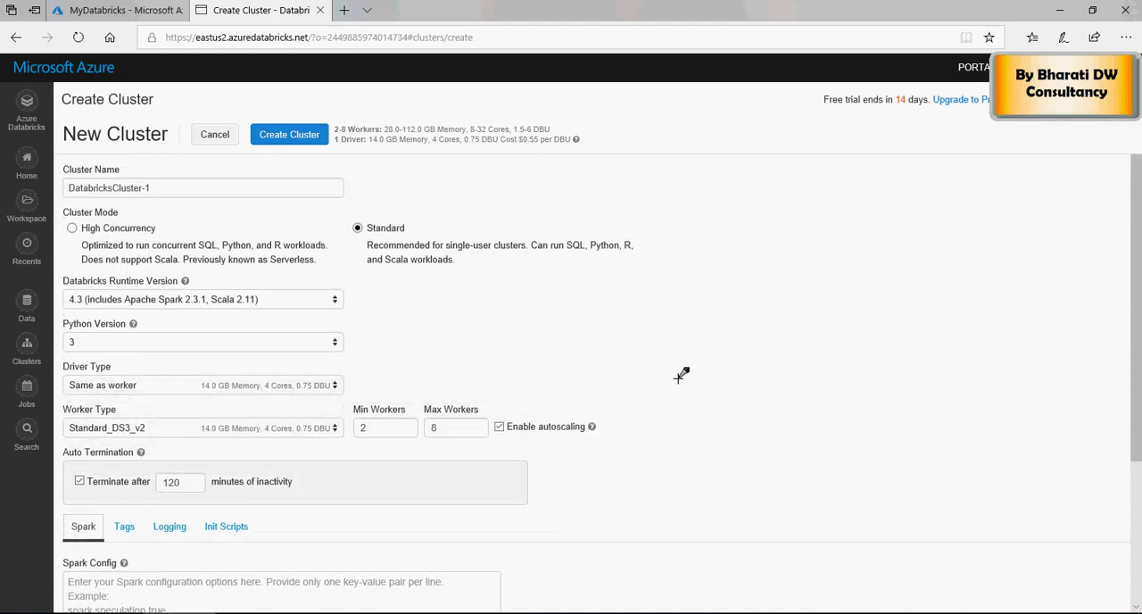
{"action": "mouse_move", "coordinate": [678, 361]}
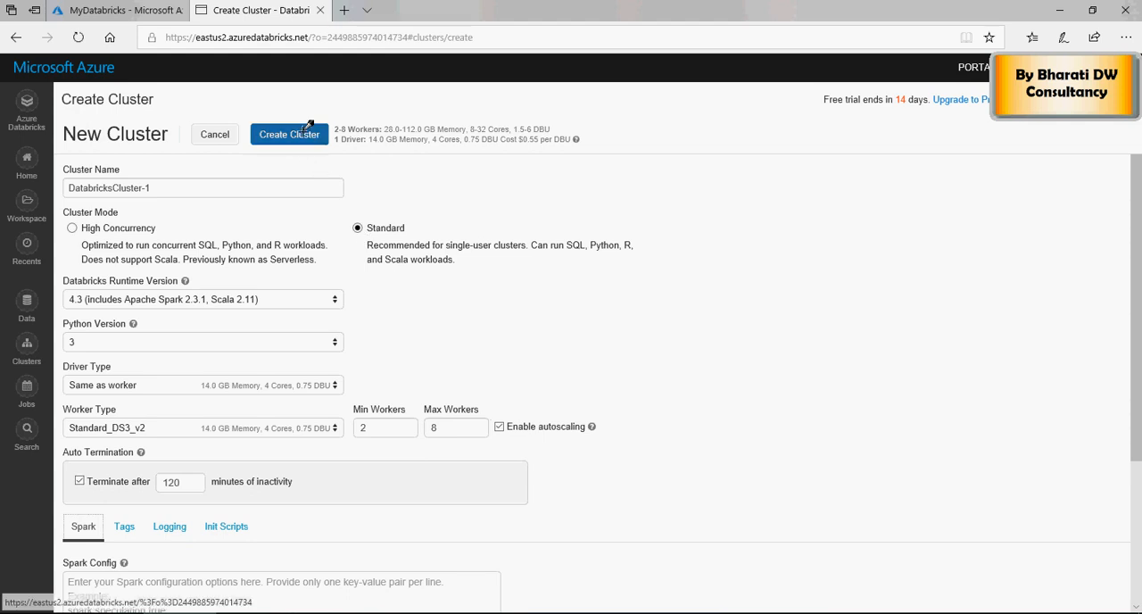
Create DatabricksCluster-1 and return to the Clusters page
{"action": "left_click", "coordinate": [289, 134]}
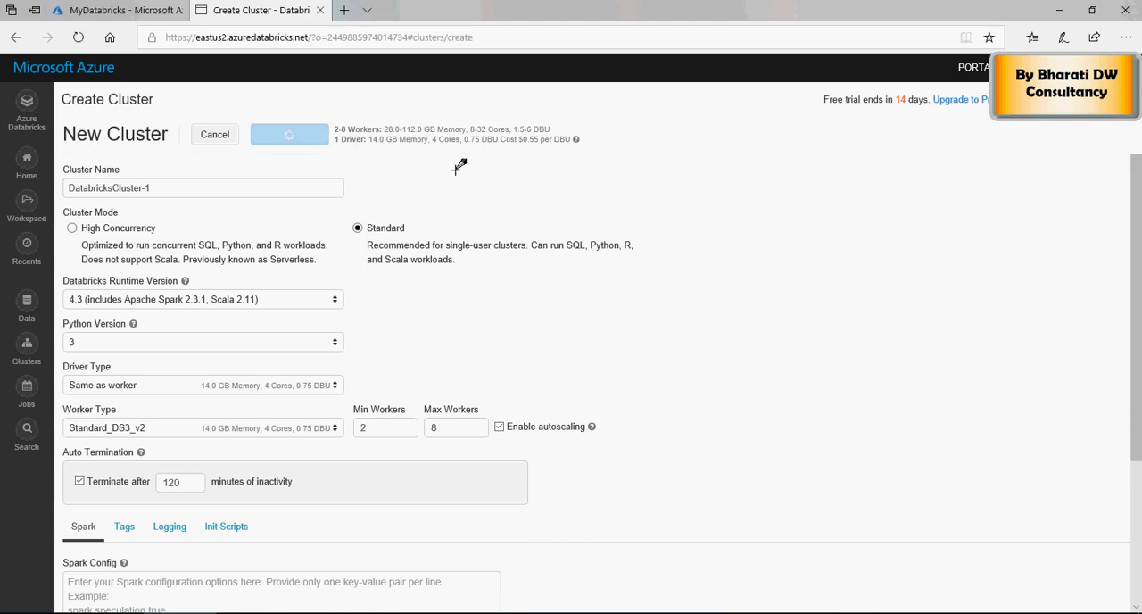
{"action": "left_click", "coordinate": [214, 134]}
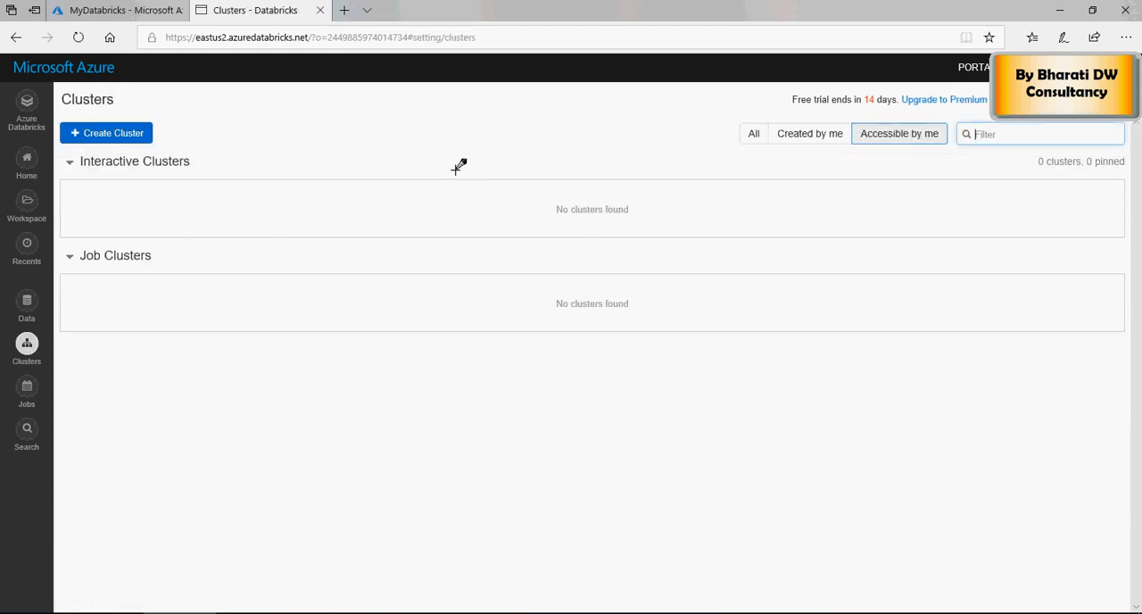